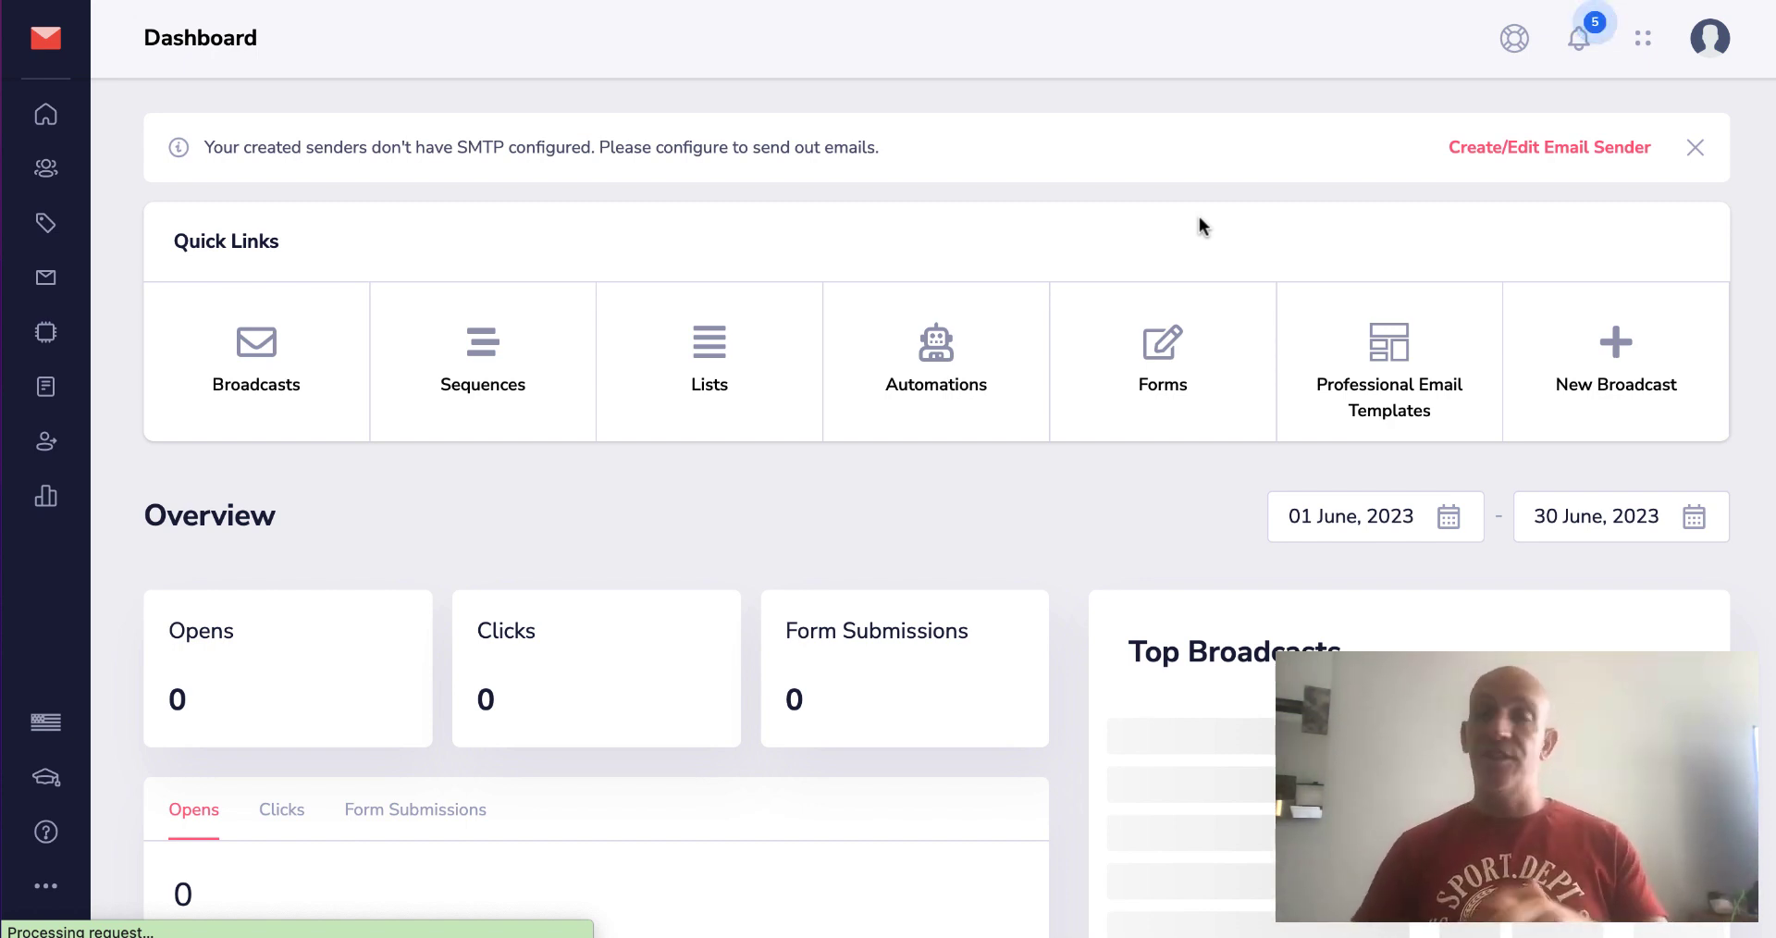
mouse_move(671, 441)
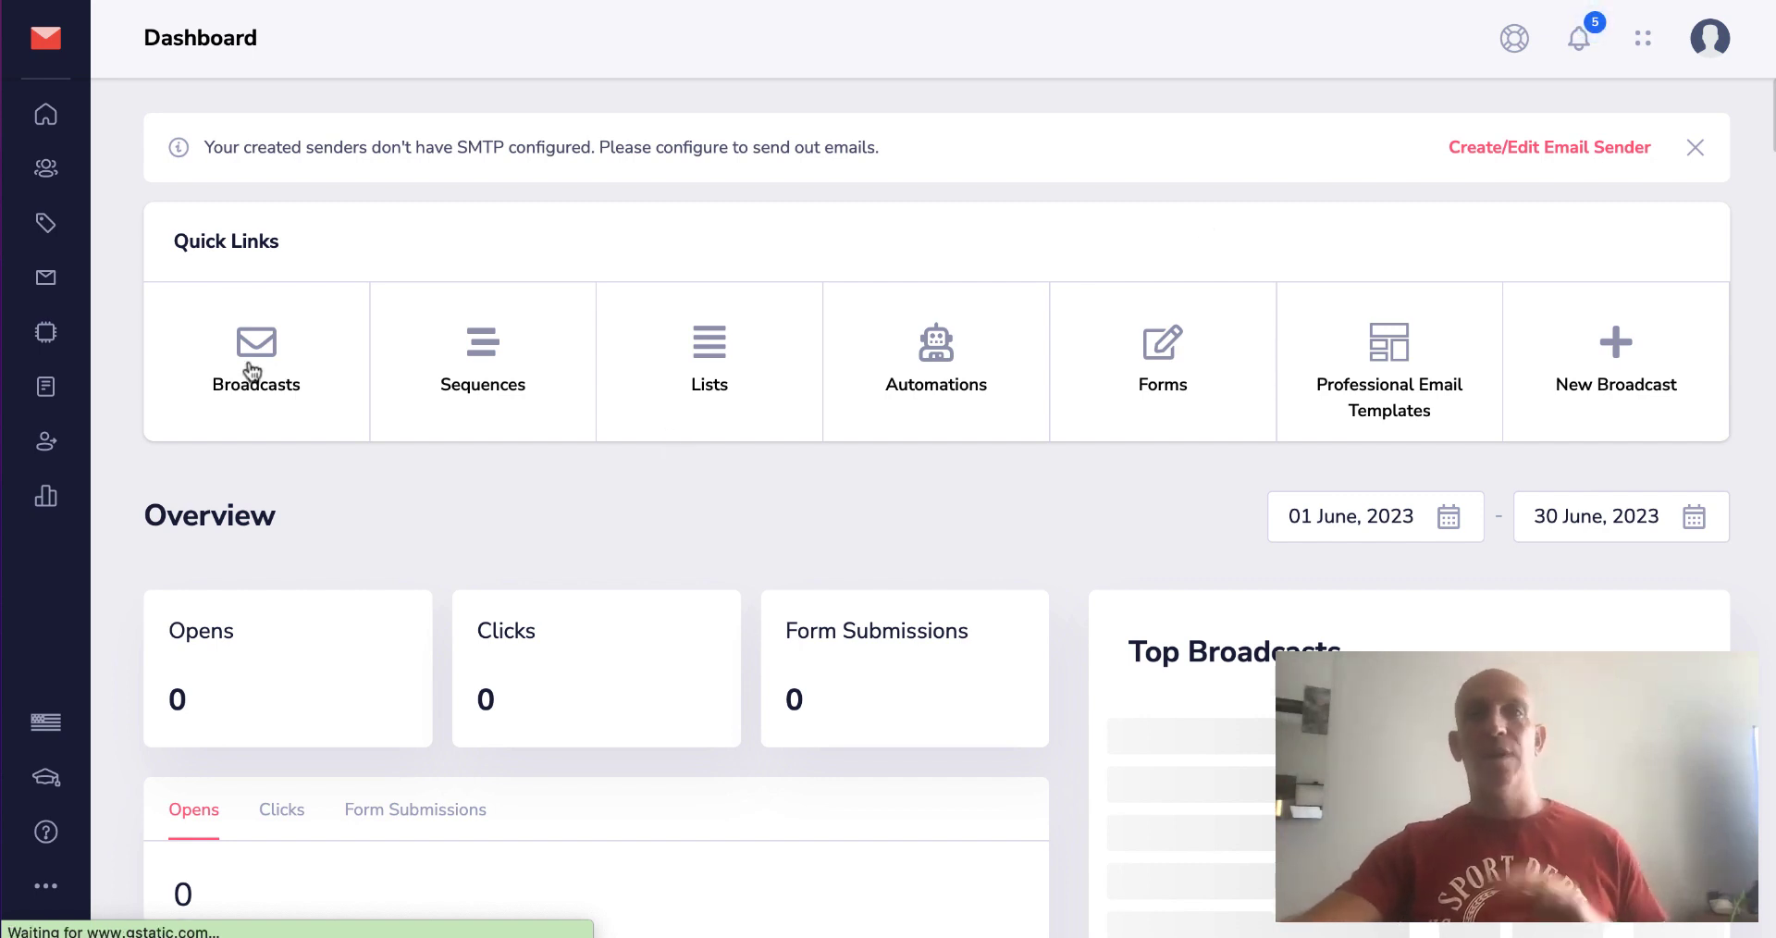
Step: Go from the Dashboard to the Broadcasts list showing the 'test' draft
left_click(256, 355)
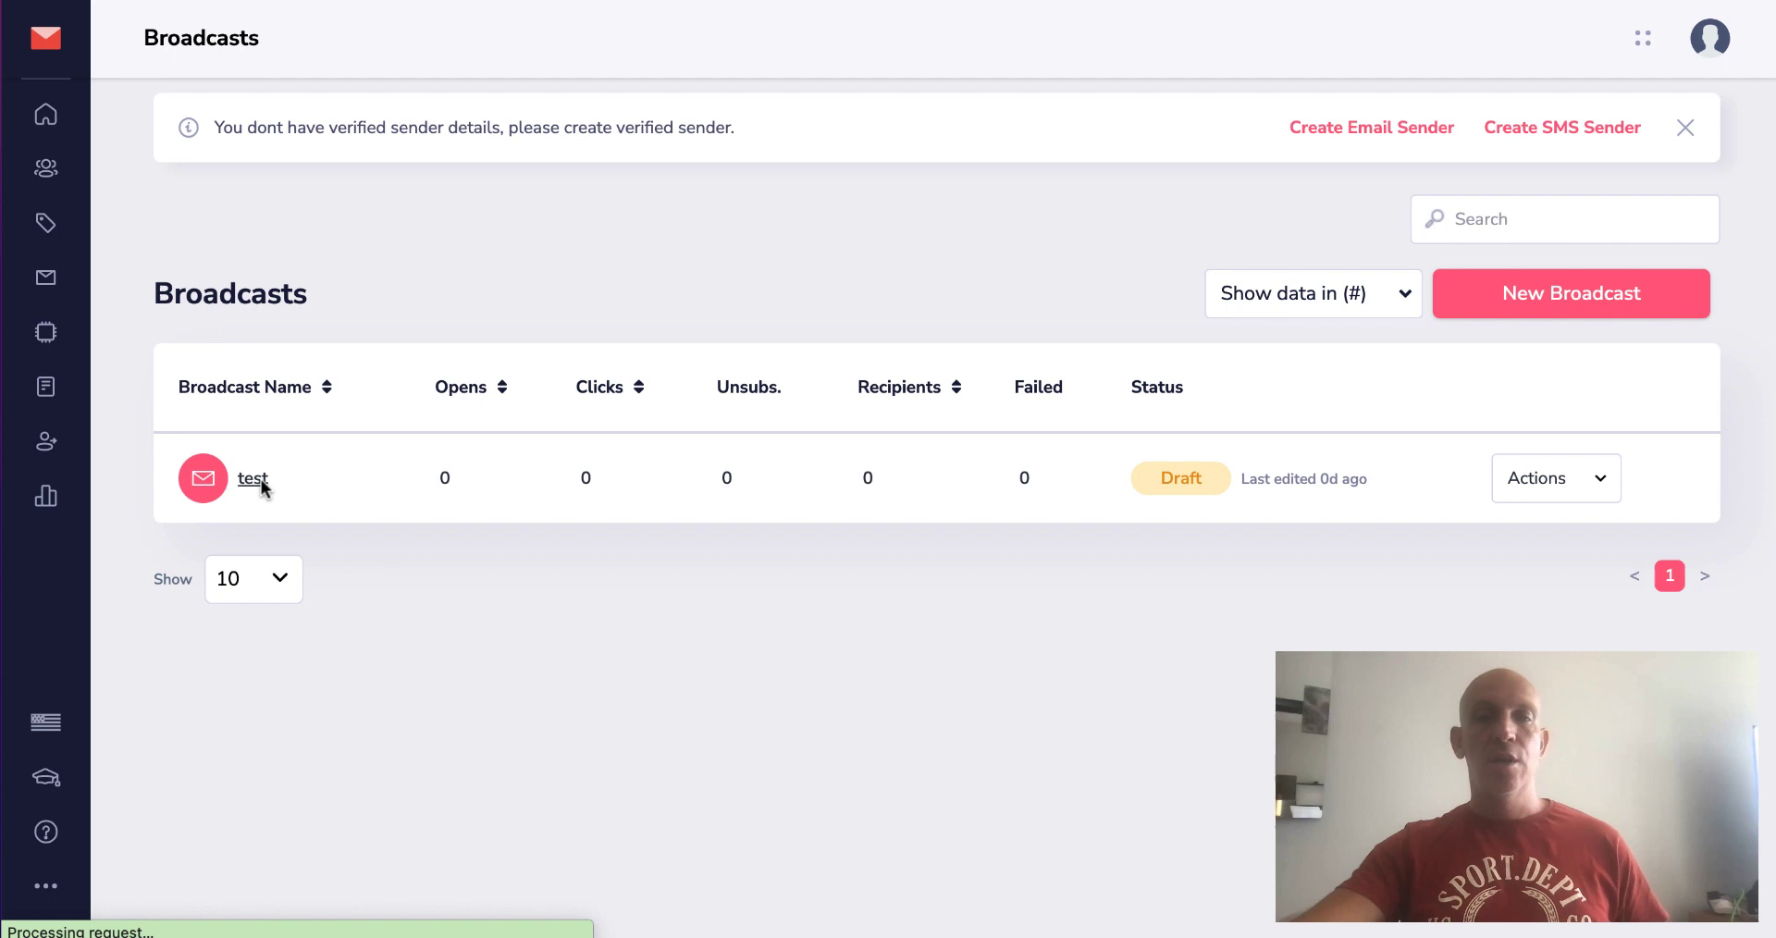
Step: Edit the 'test' broadcast and compose it with the Professional email editor
left_click(252, 478)
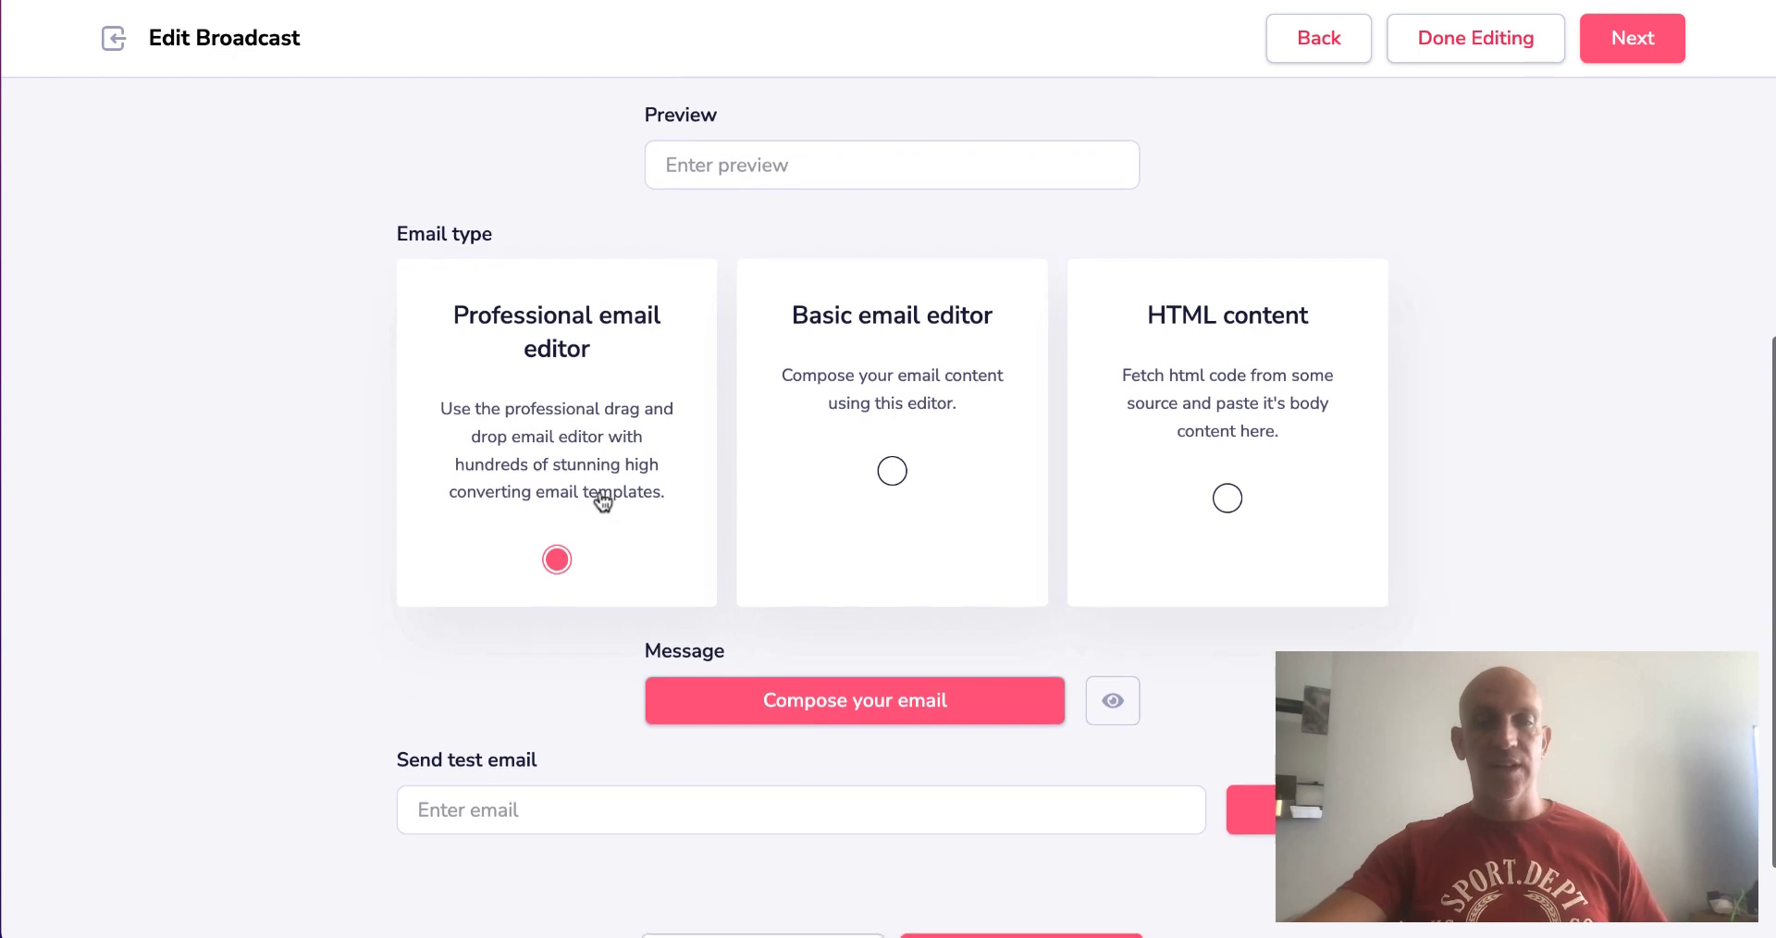
left_click(855, 700)
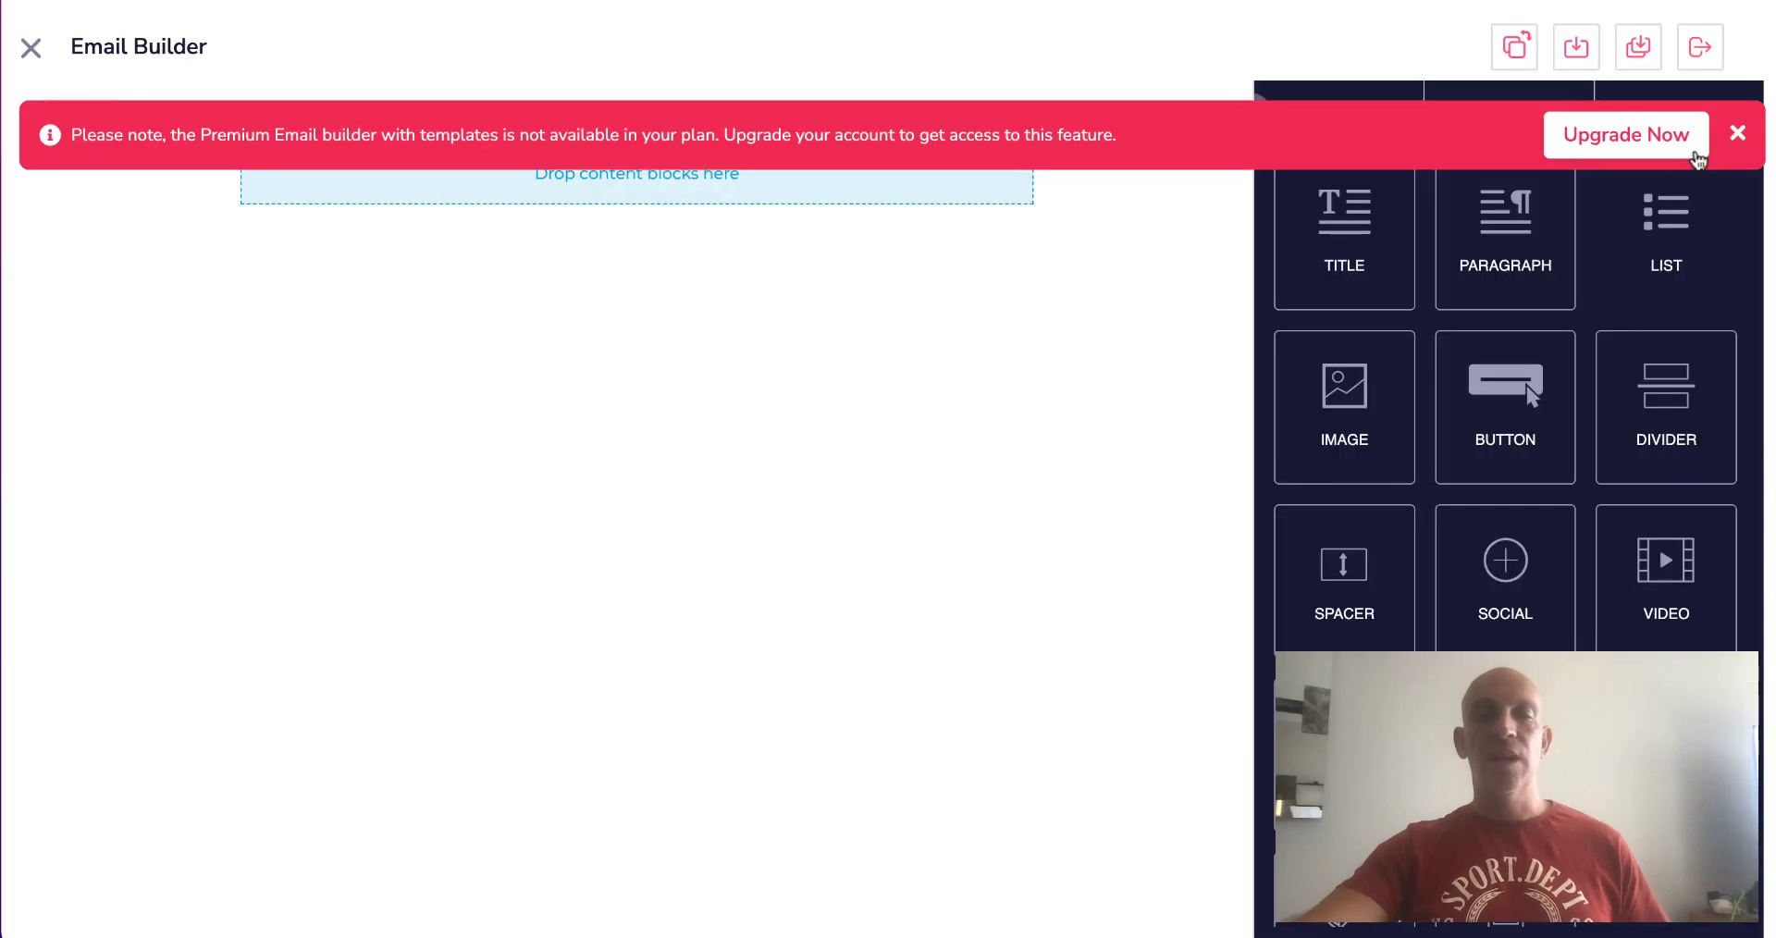
Step: Dismiss the premium notice, add a TITLE block and start an affiliate link in its text
left_click(1737, 133)
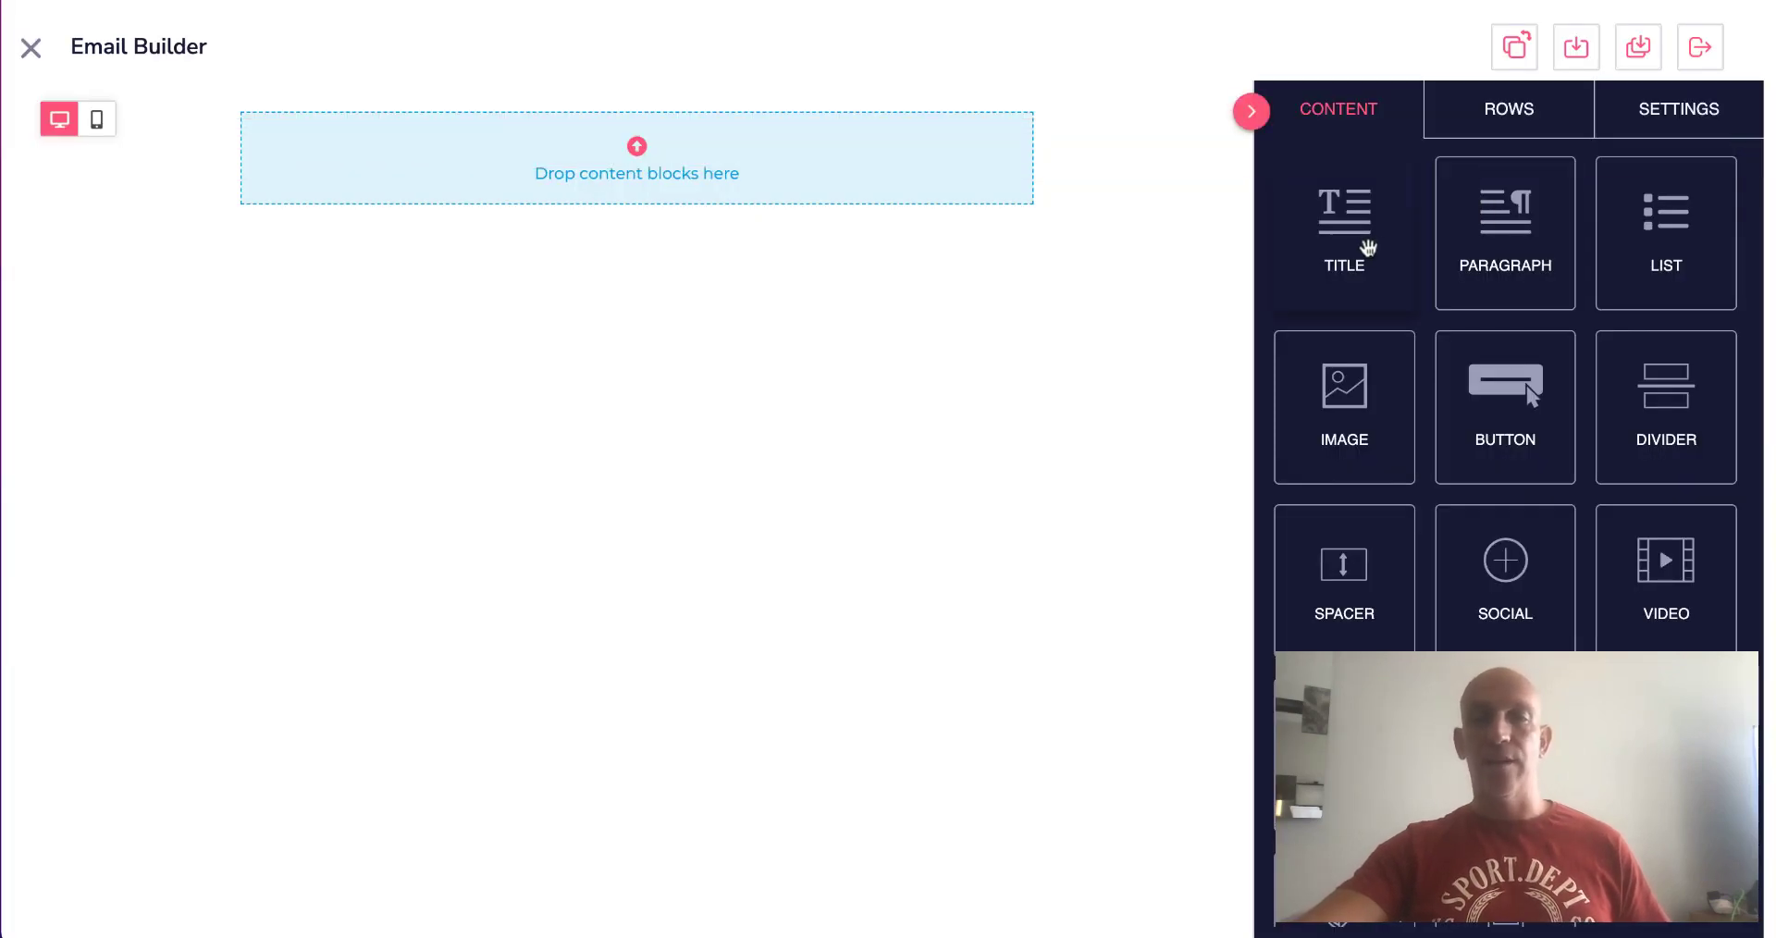
left_click_drag(1343, 215, 636, 172)
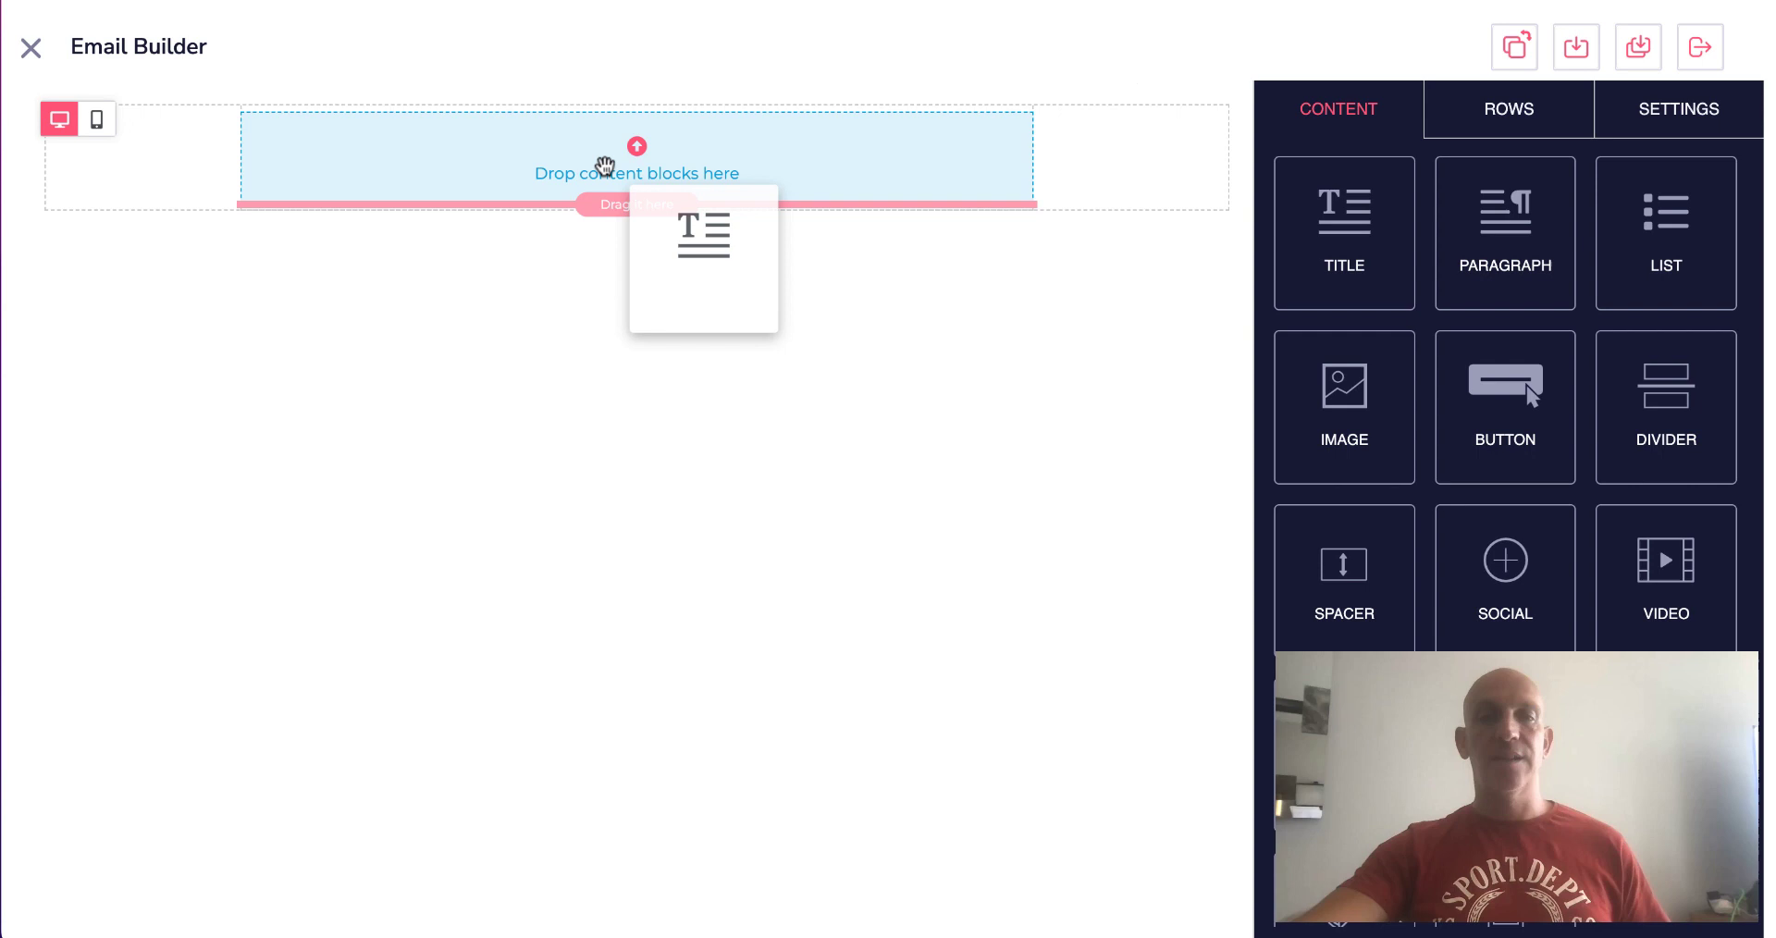
left_click_drag(1343, 226, 637, 159)
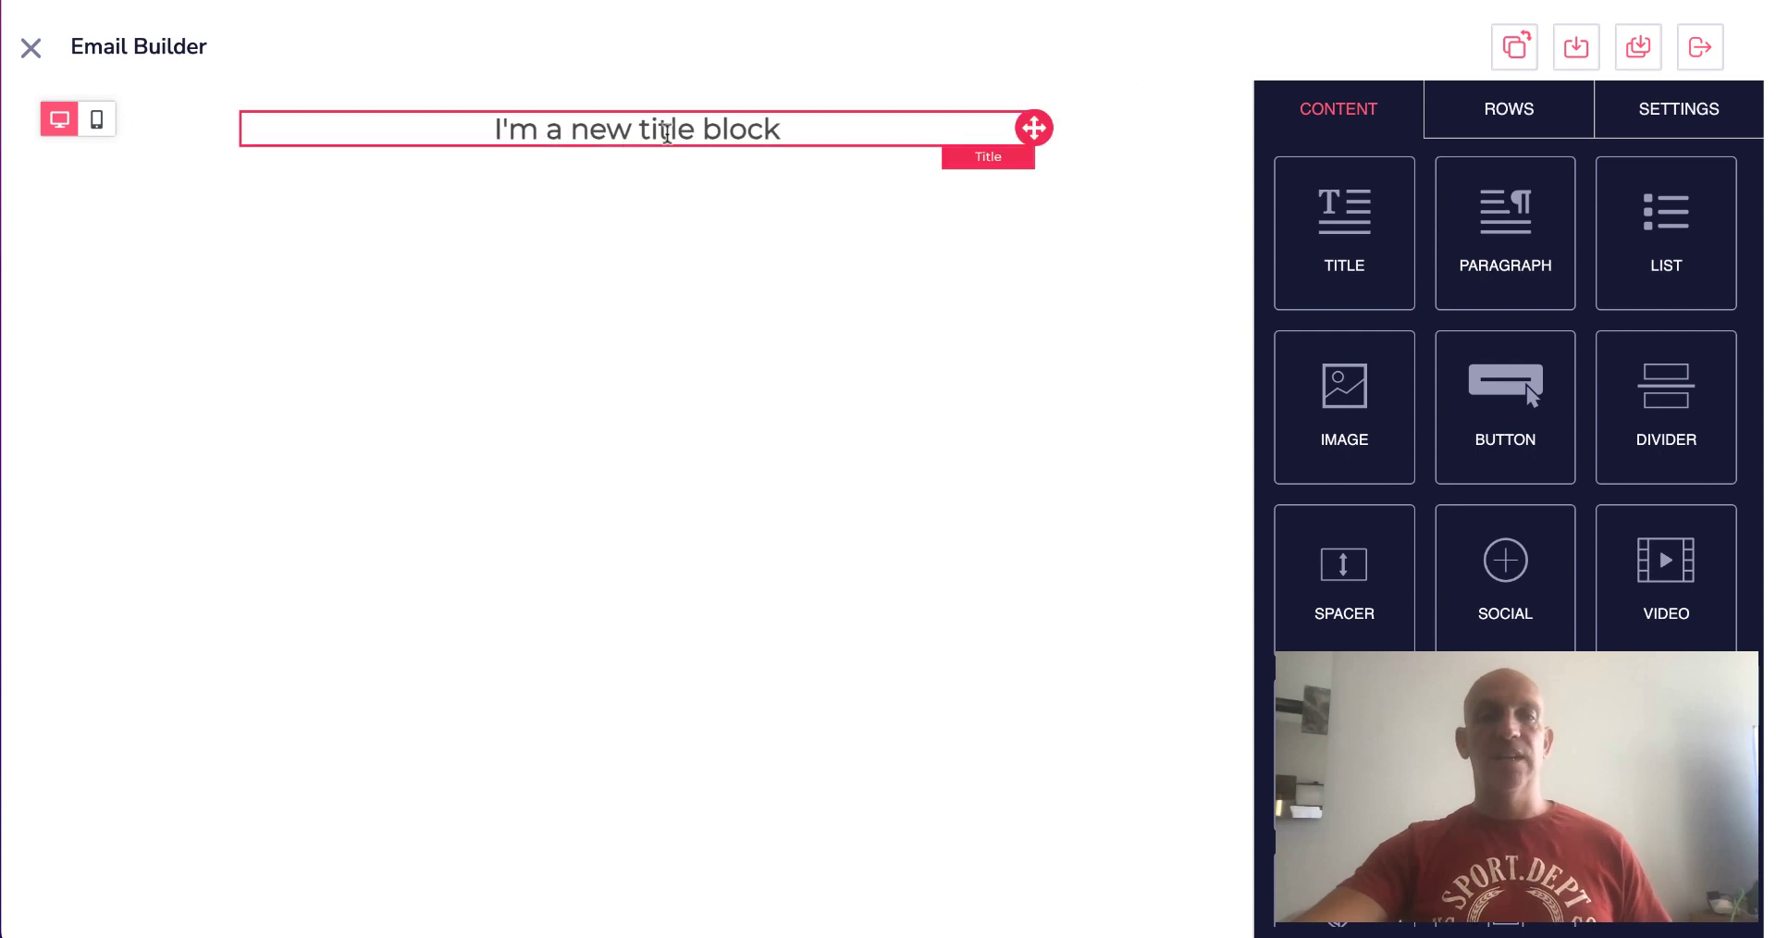
left_click(661, 129)
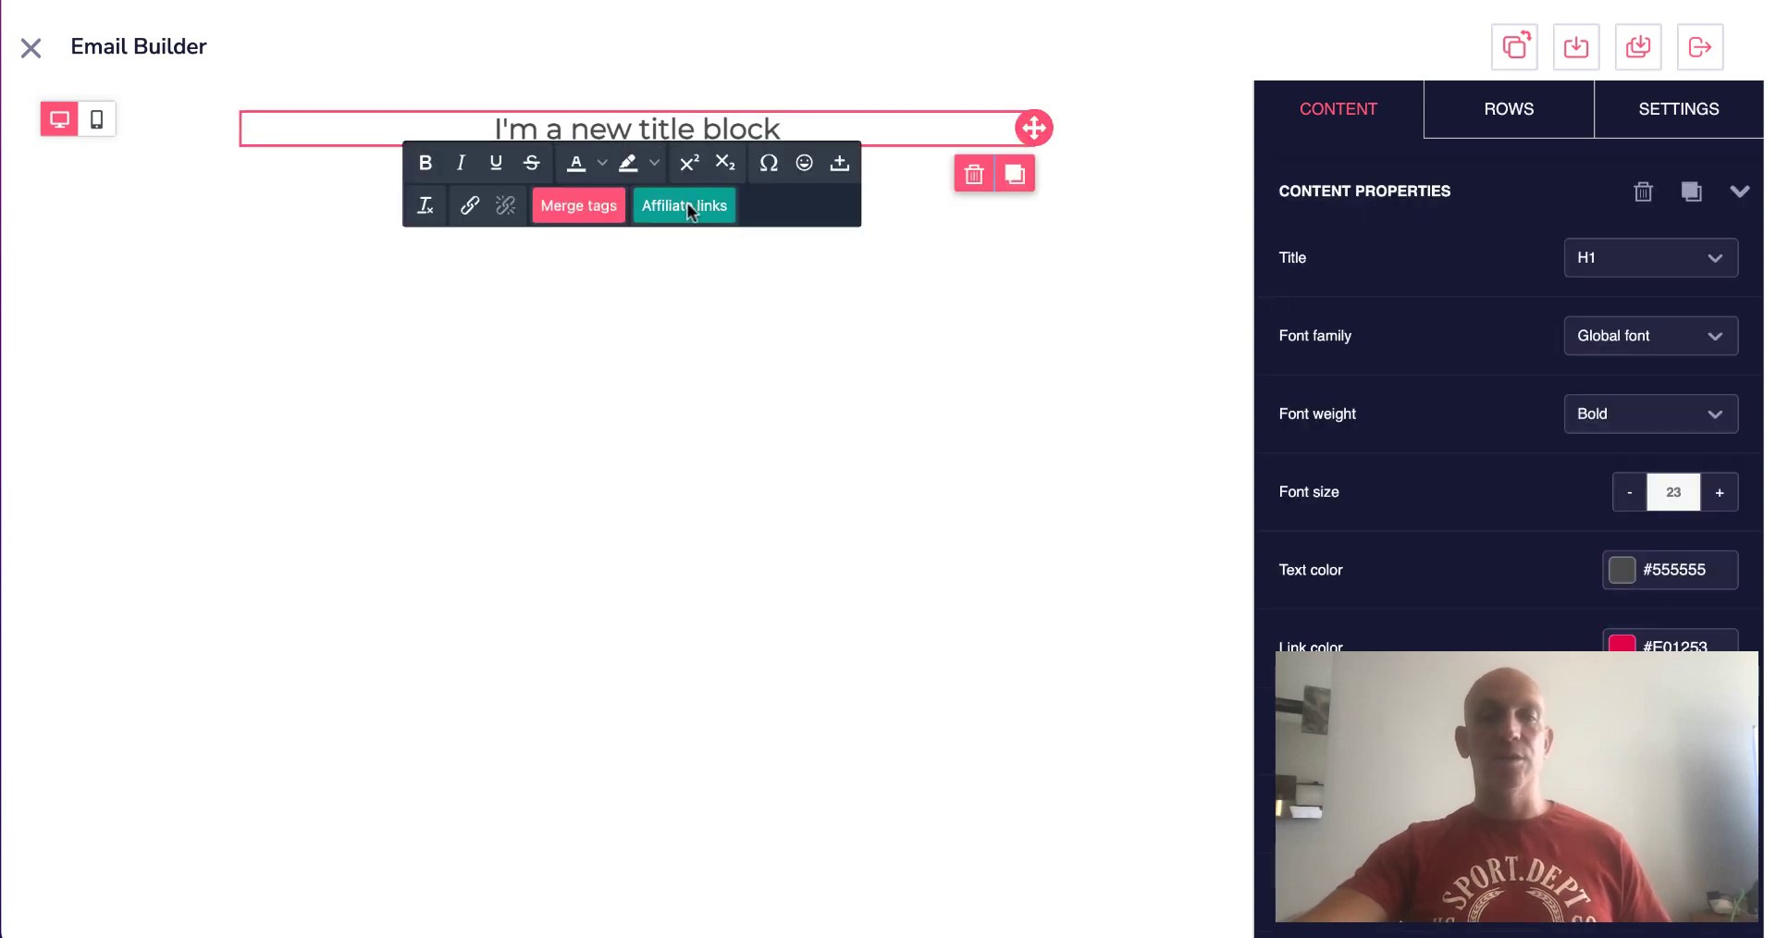
left_click(684, 206)
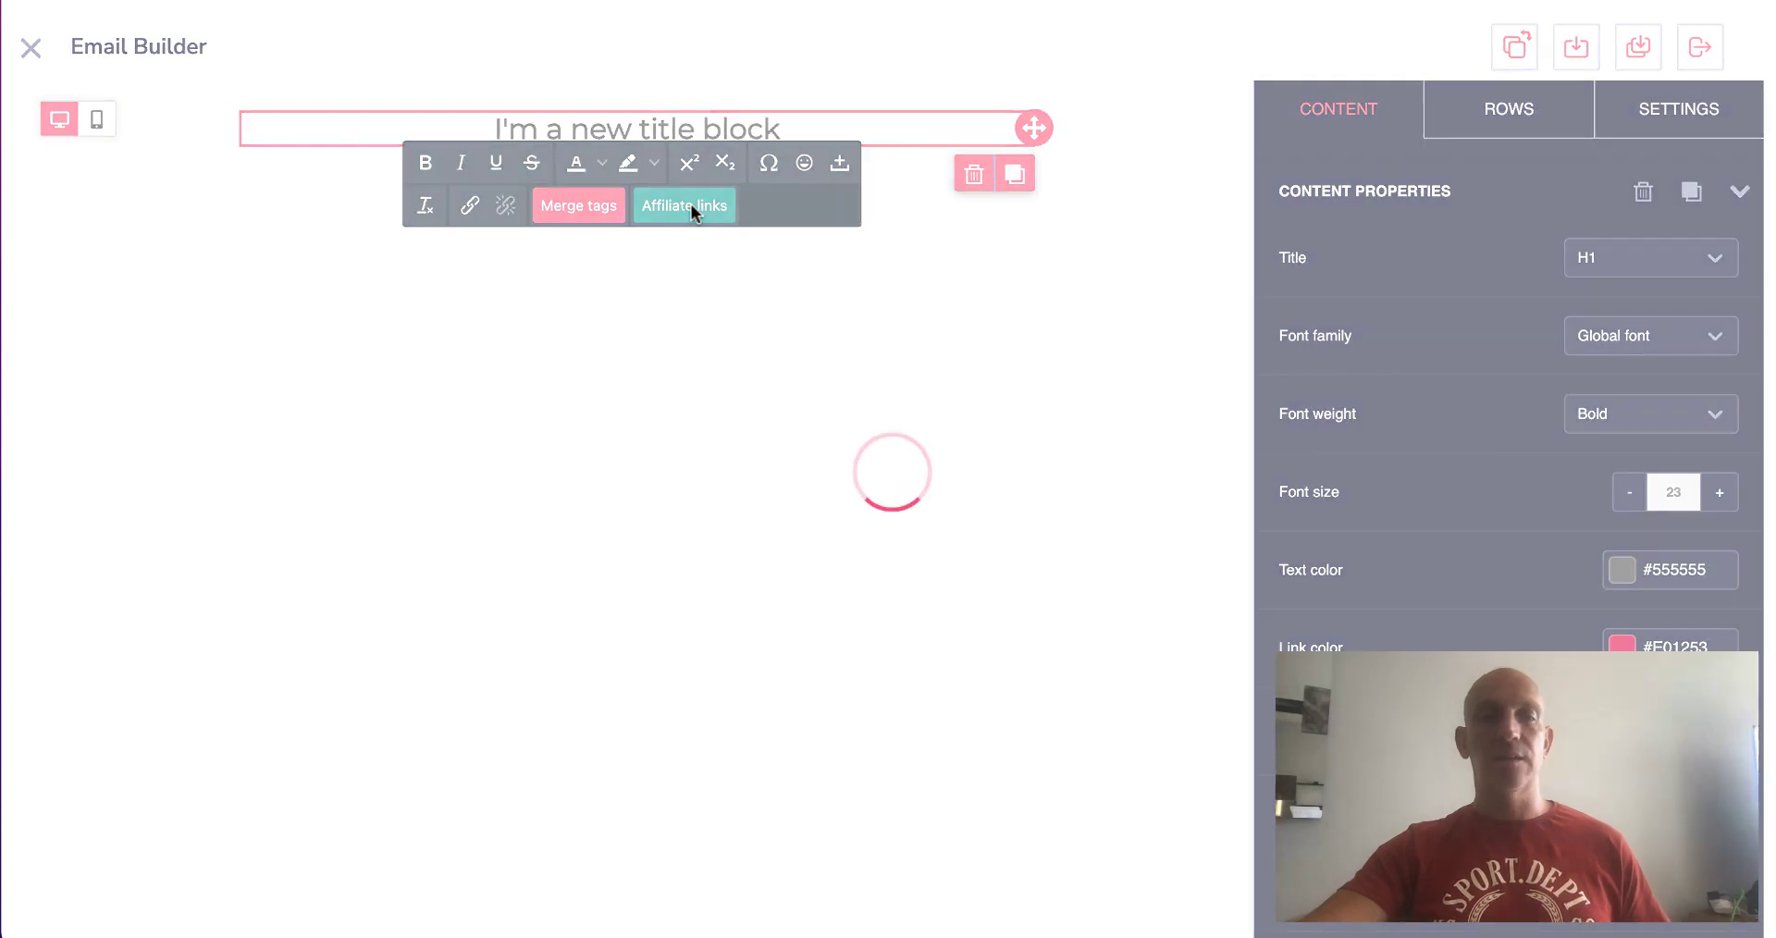
Step: Insert the Promo Groove.cm / Groove.cm affiliate link into the title block
left_click(683, 204)
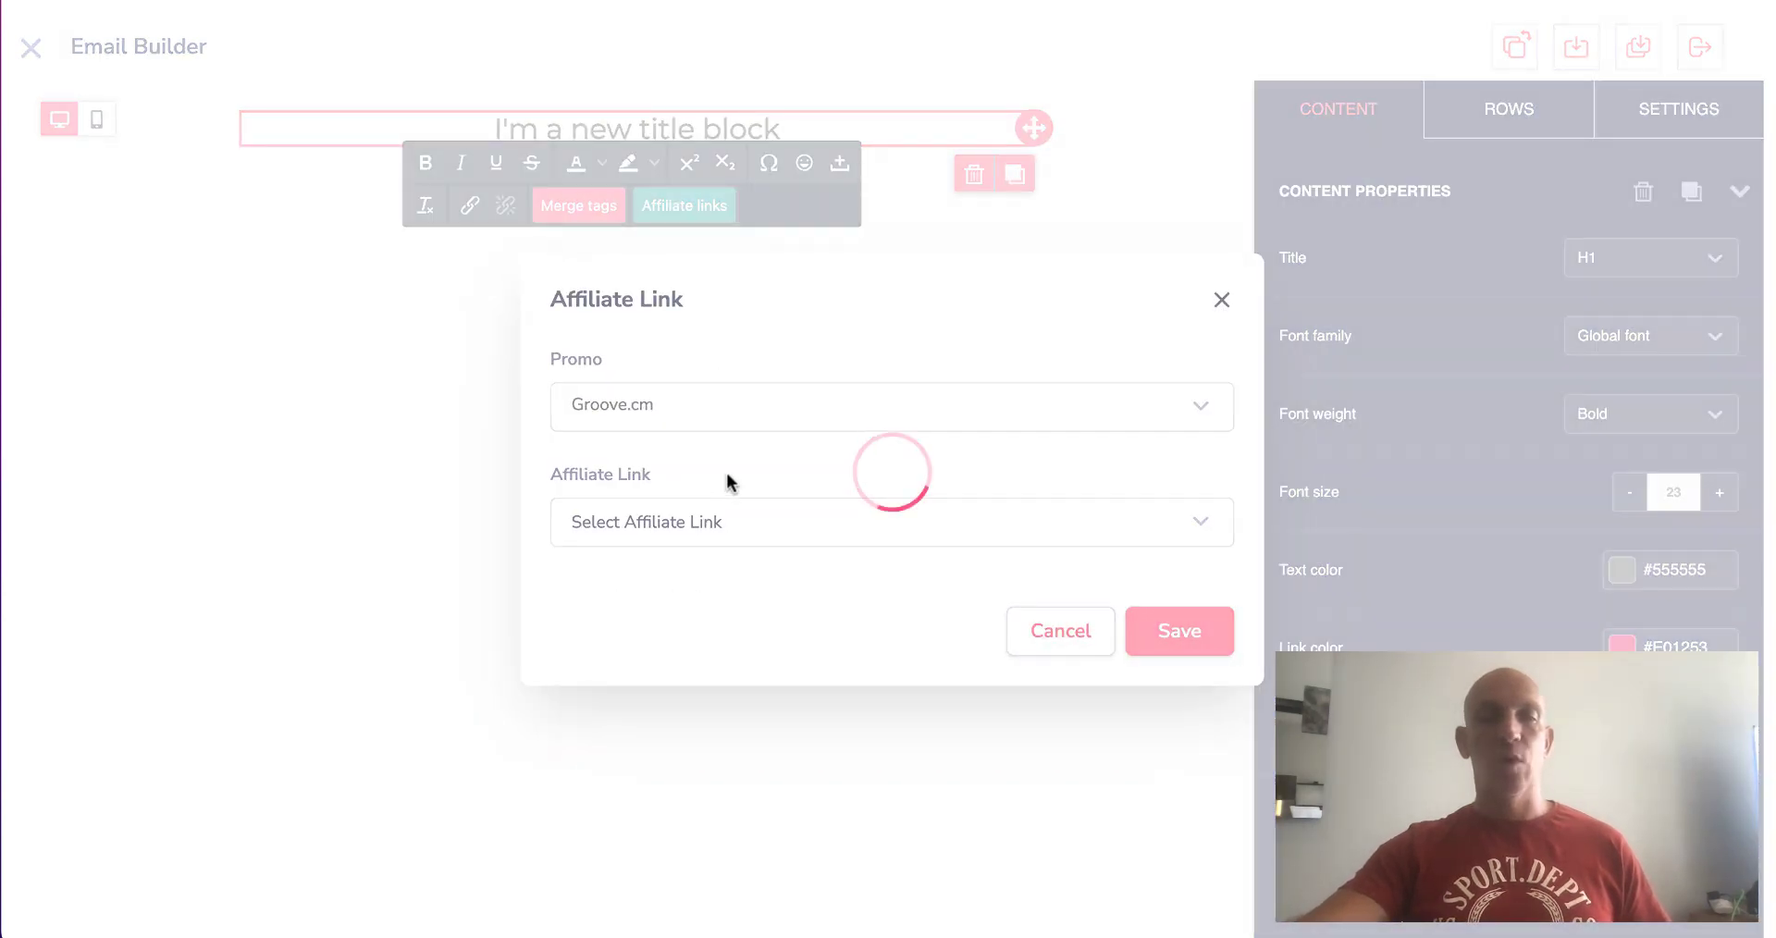
left_click(880, 404)
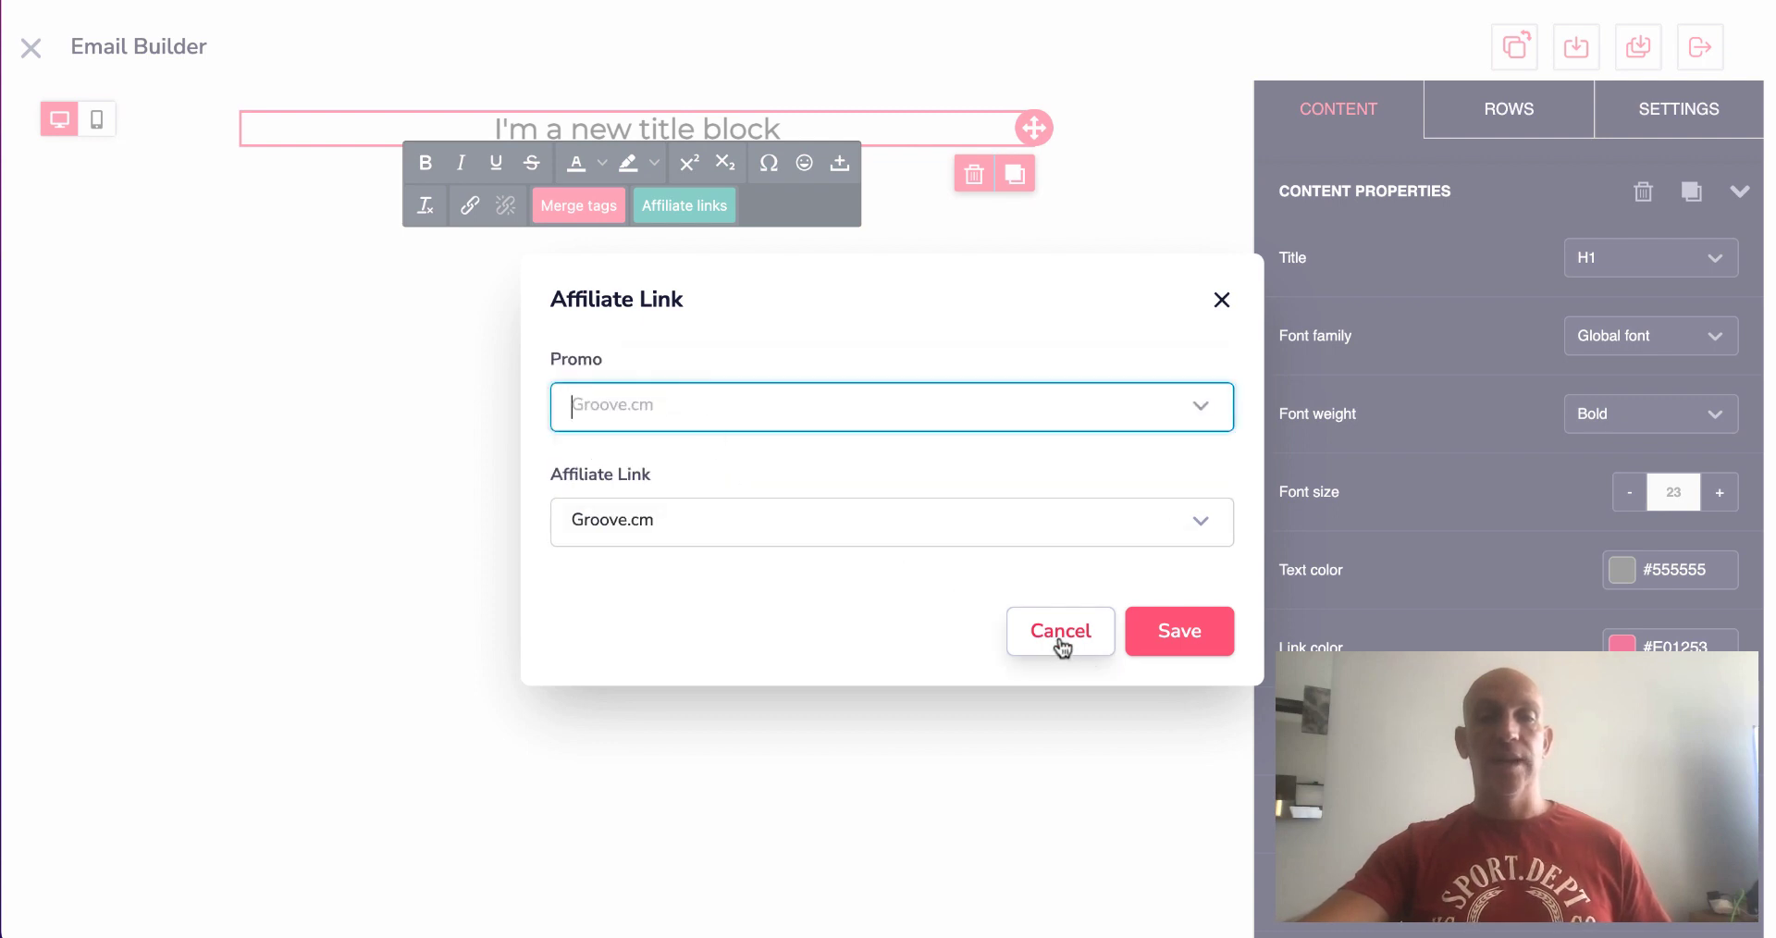
left_click(1179, 631)
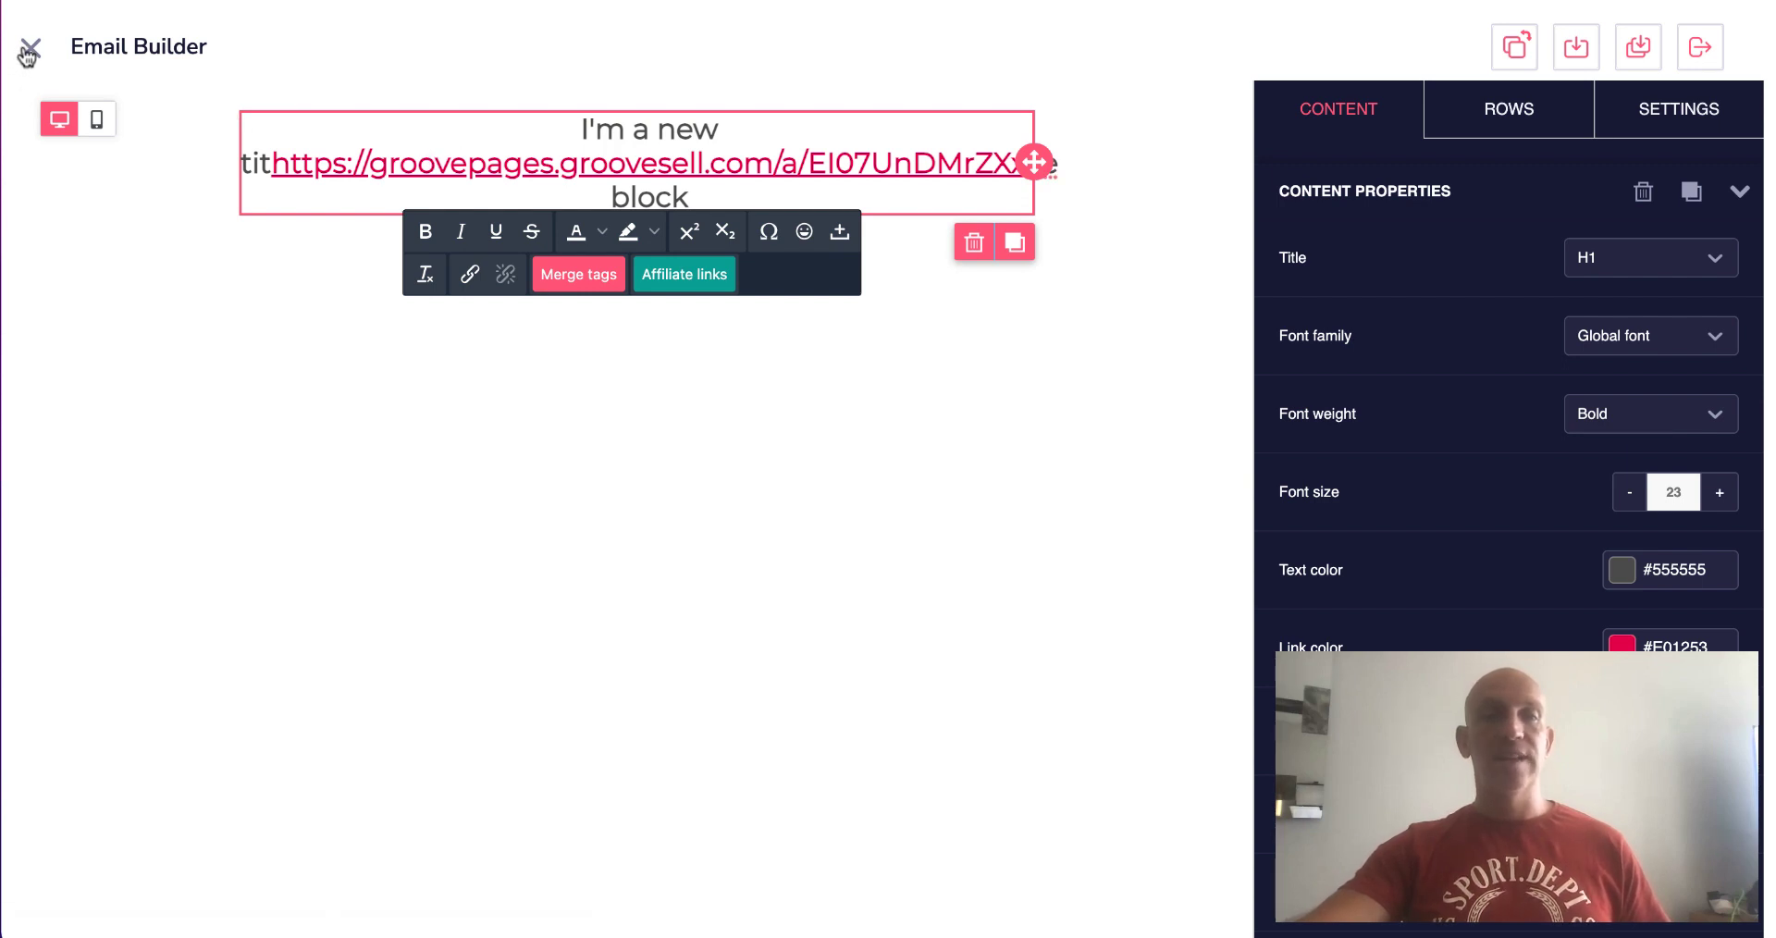
Step: Leave the Email Builder and confirm, returning to the Edit Broadcast page
left_click(30, 48)
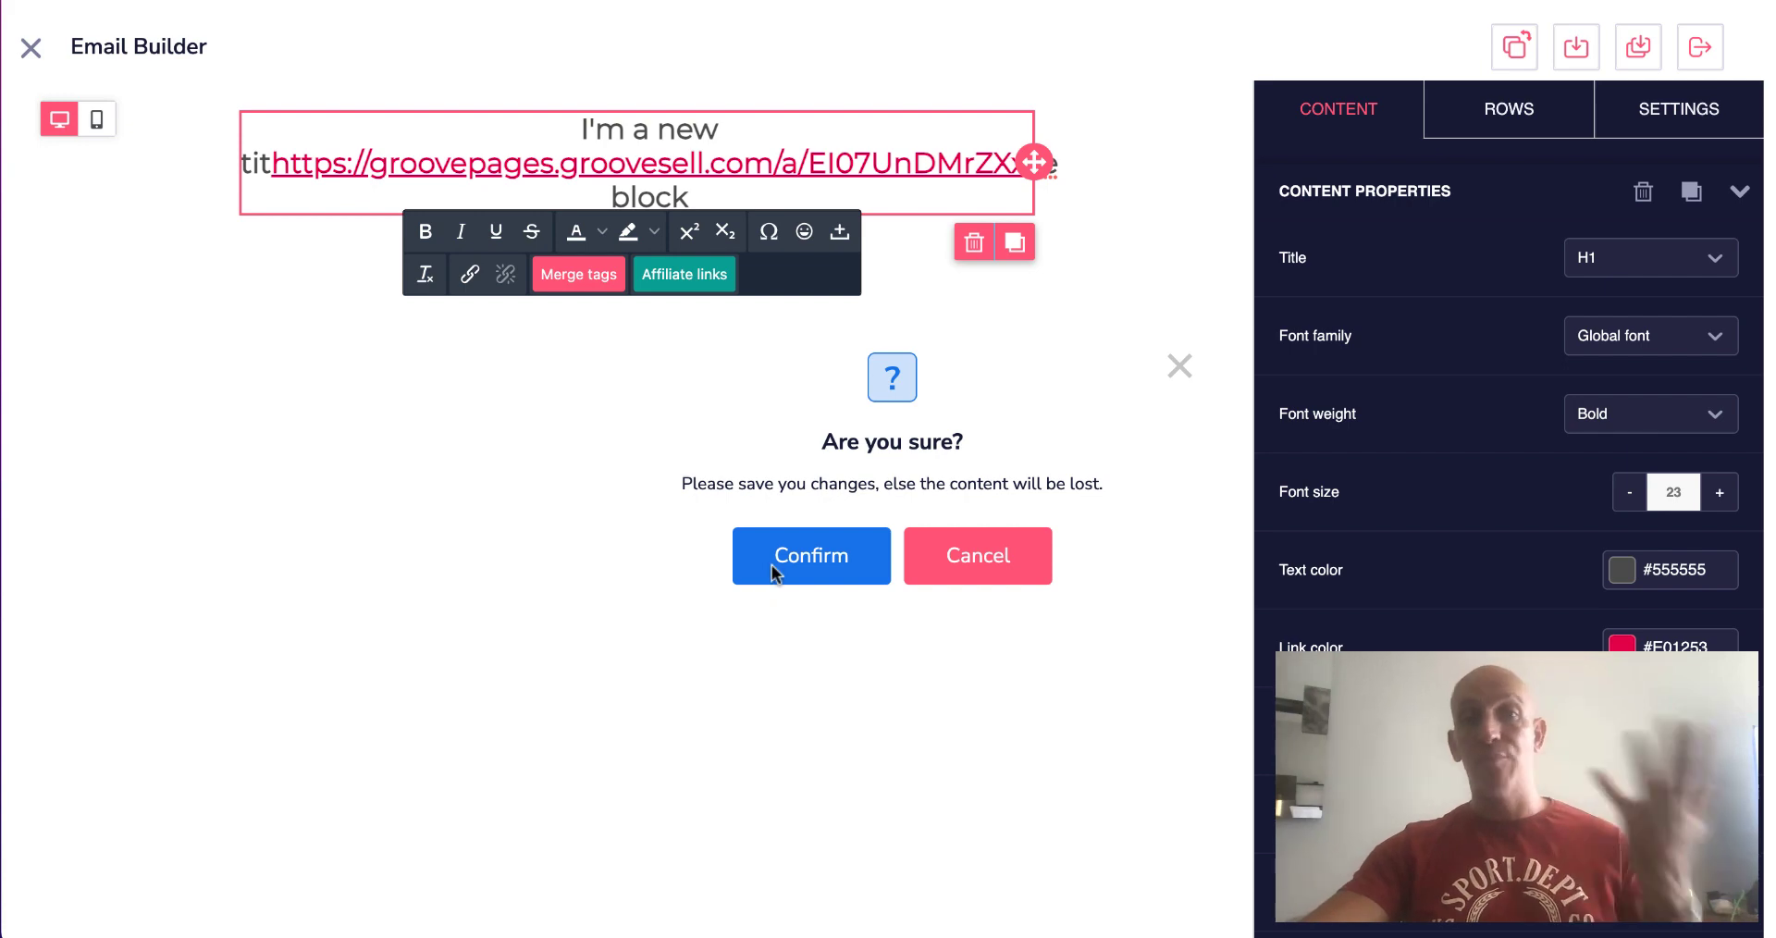
mouse_move(811, 572)
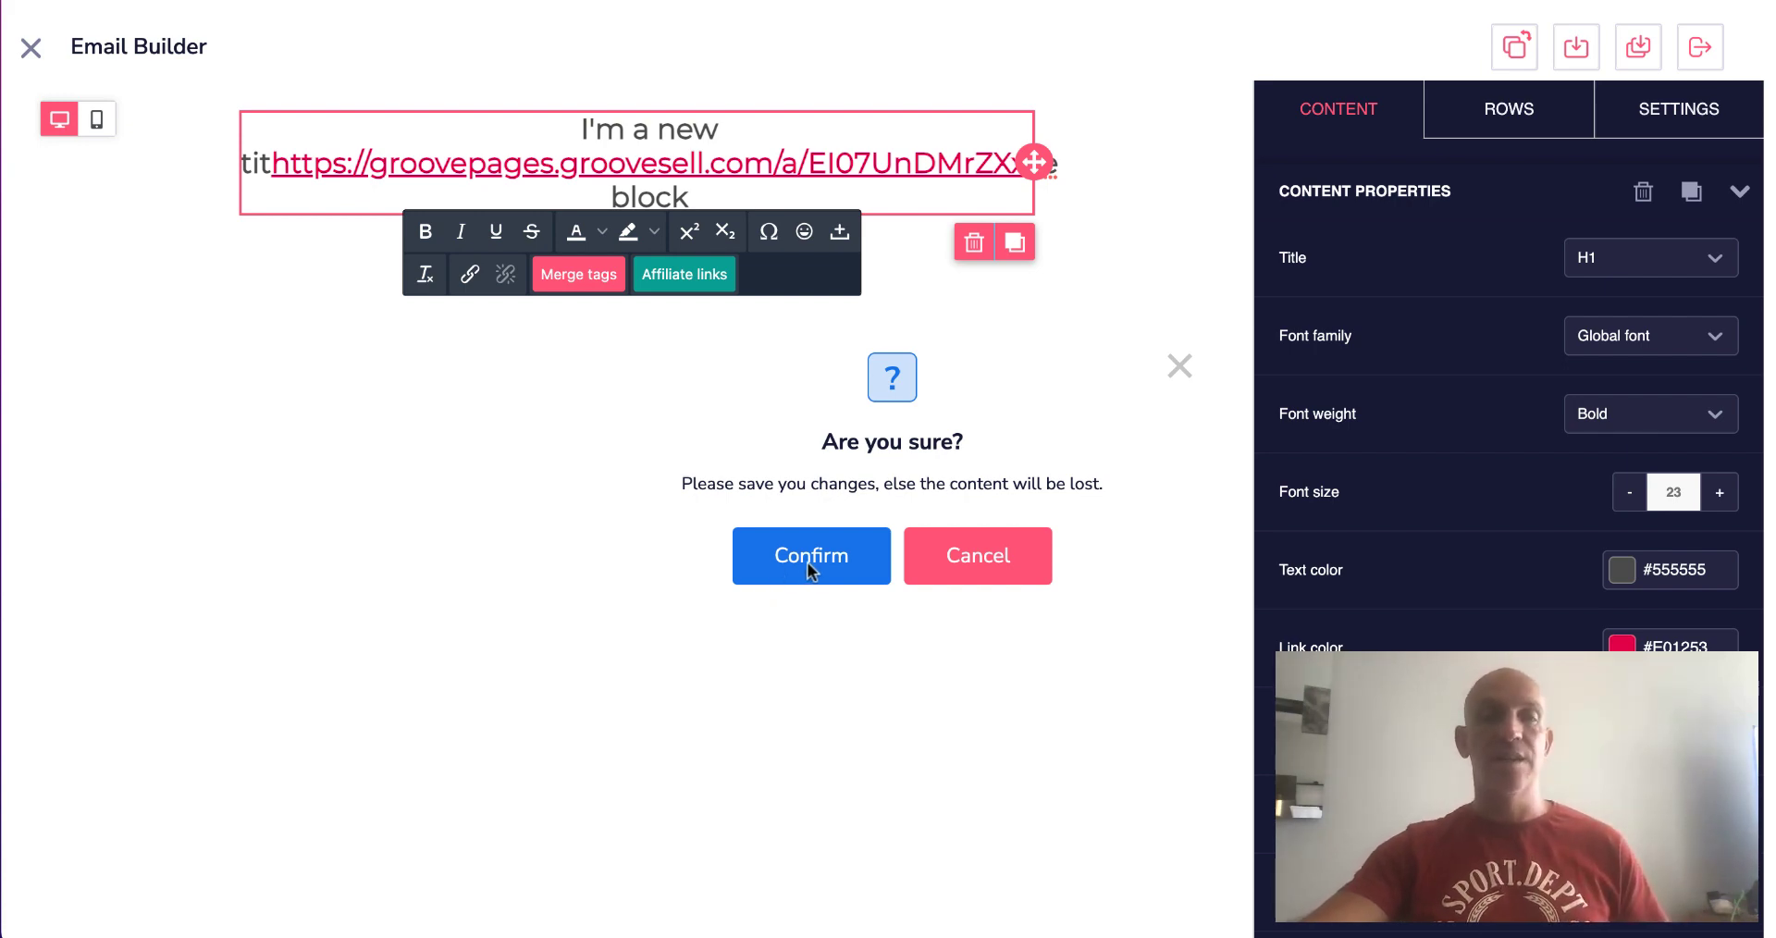
left_click(811, 555)
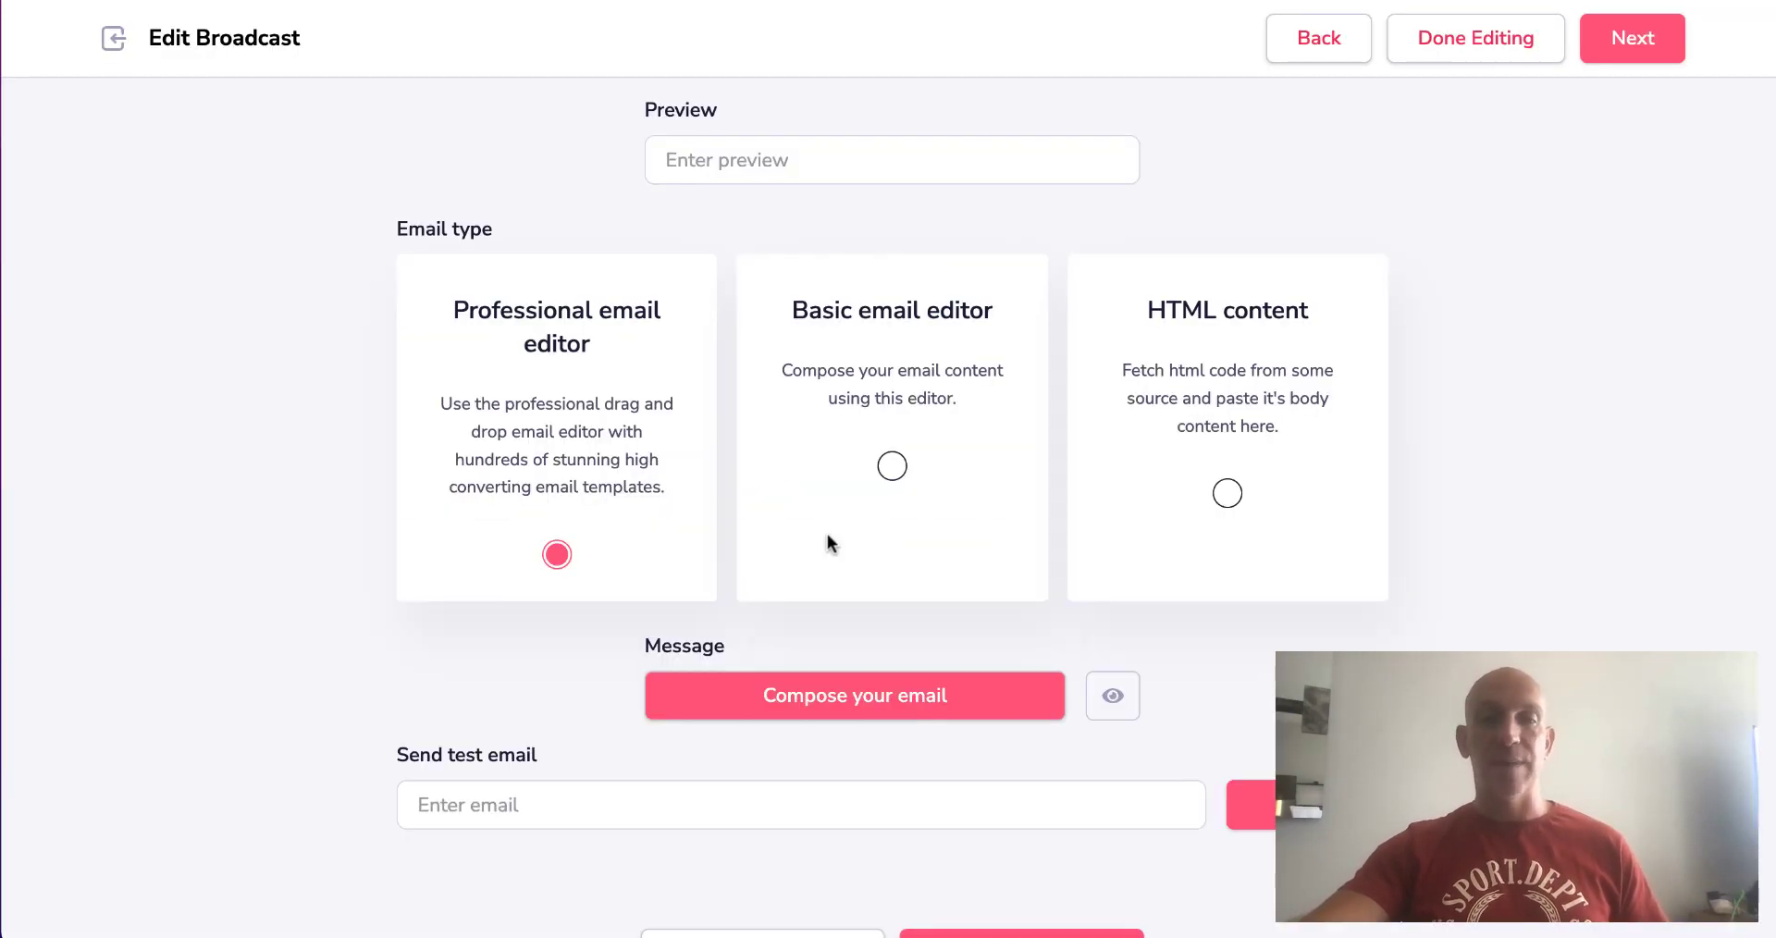
Step: Switch to the Basic email editor and show the Message editor's Insert variable list
left_click(891, 465)
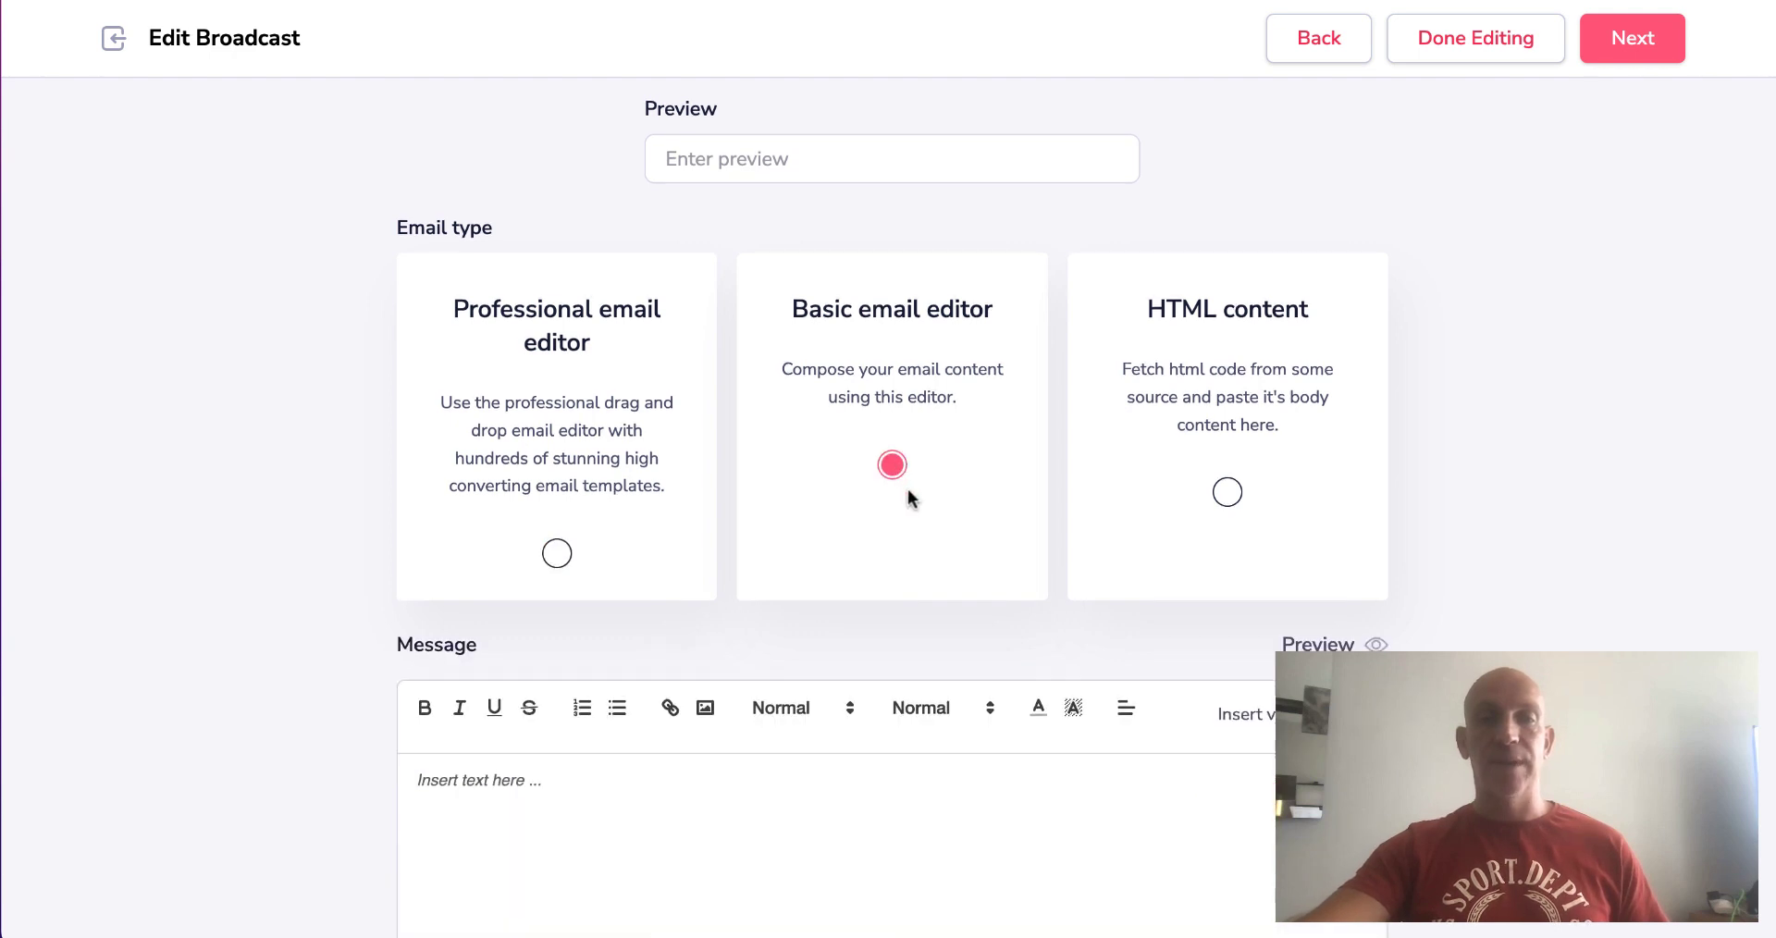
scroll("down", 3)
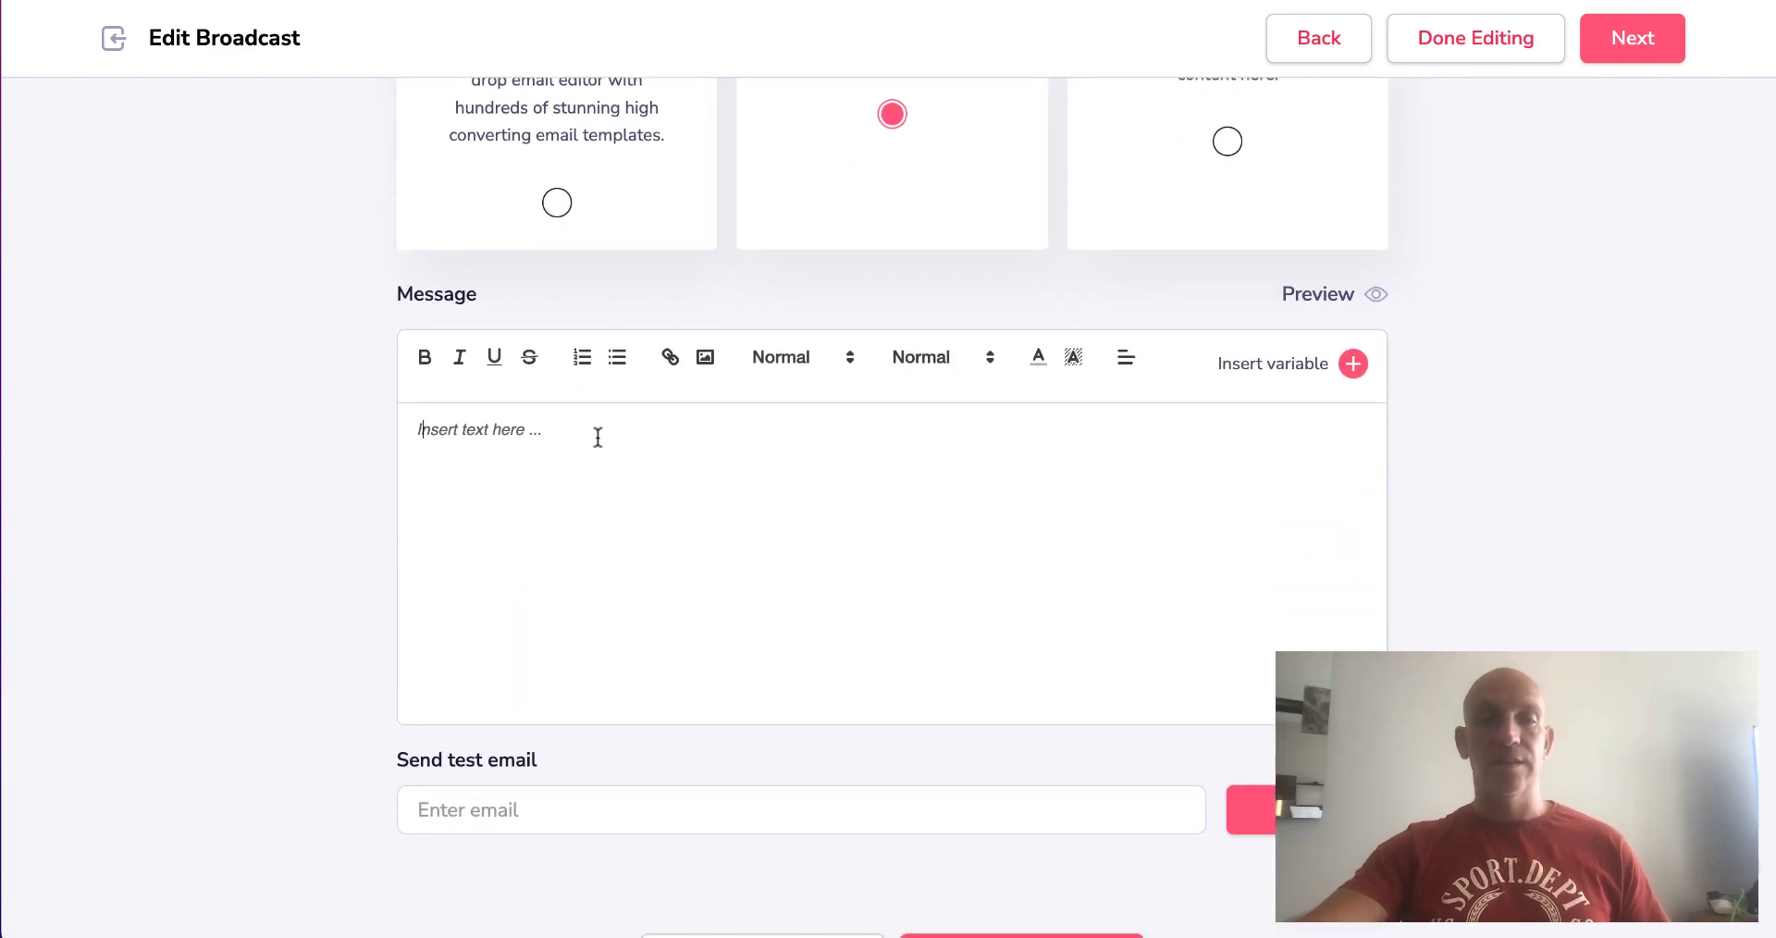
left_click(1352, 364)
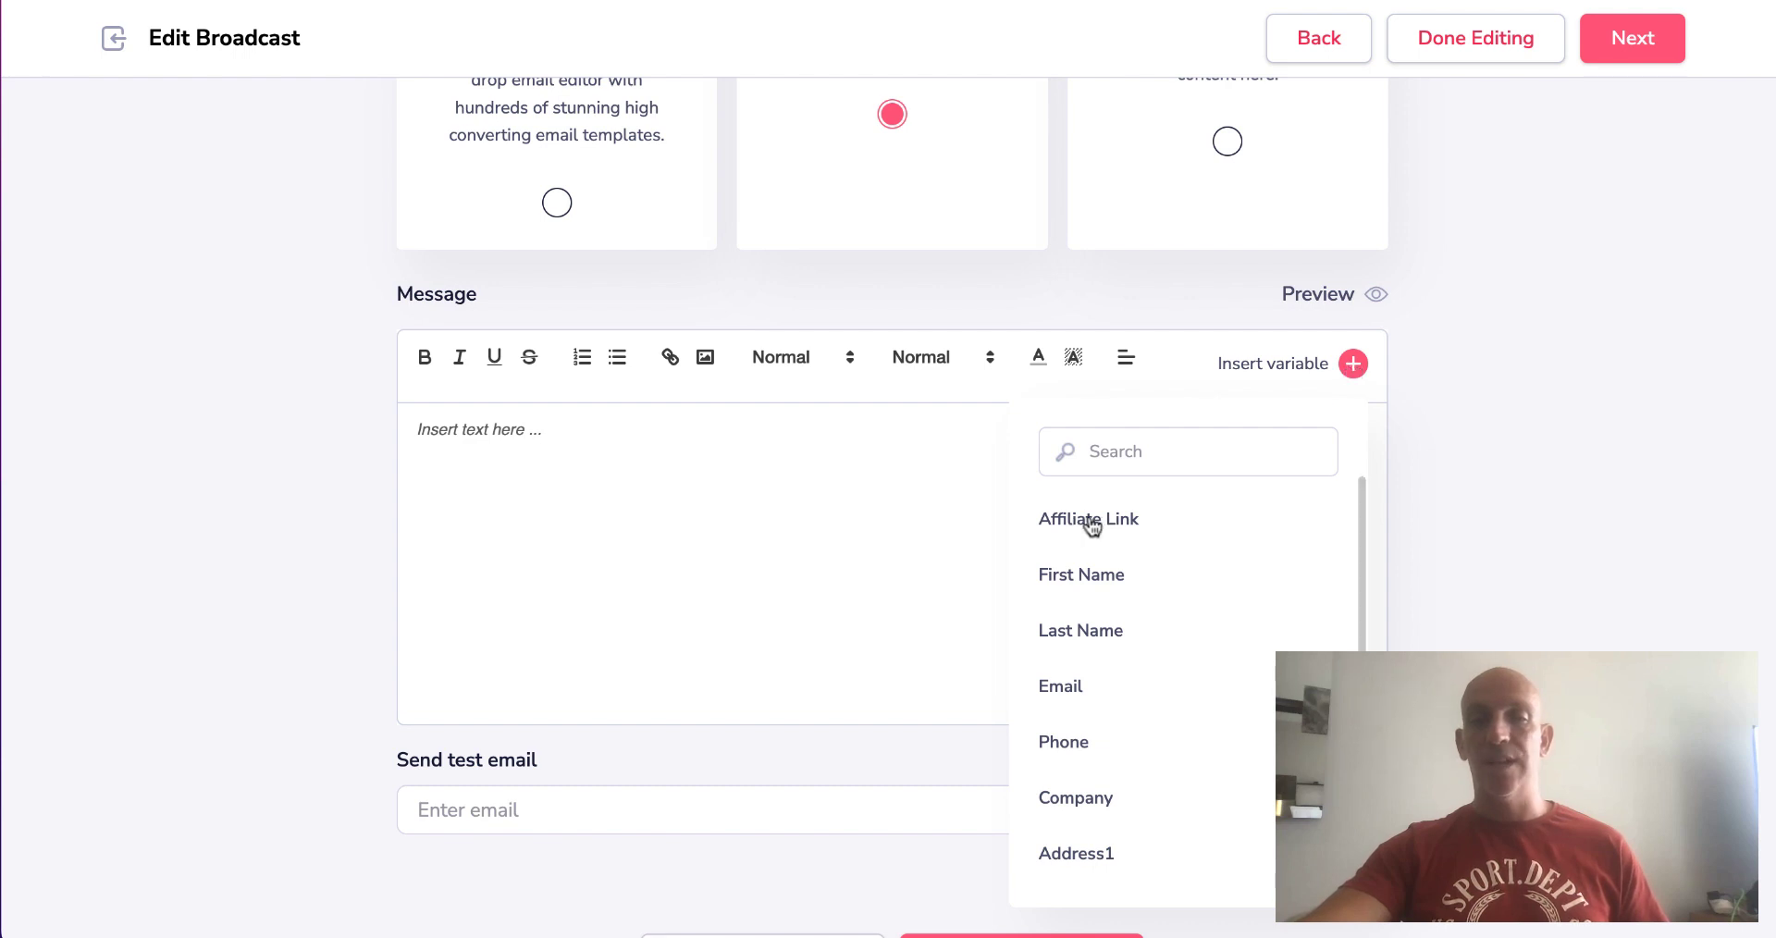
Step: Insert the Affiliate Link variable for Promo Groove.cm / Groove.cm into the message body
left_click(1087, 519)
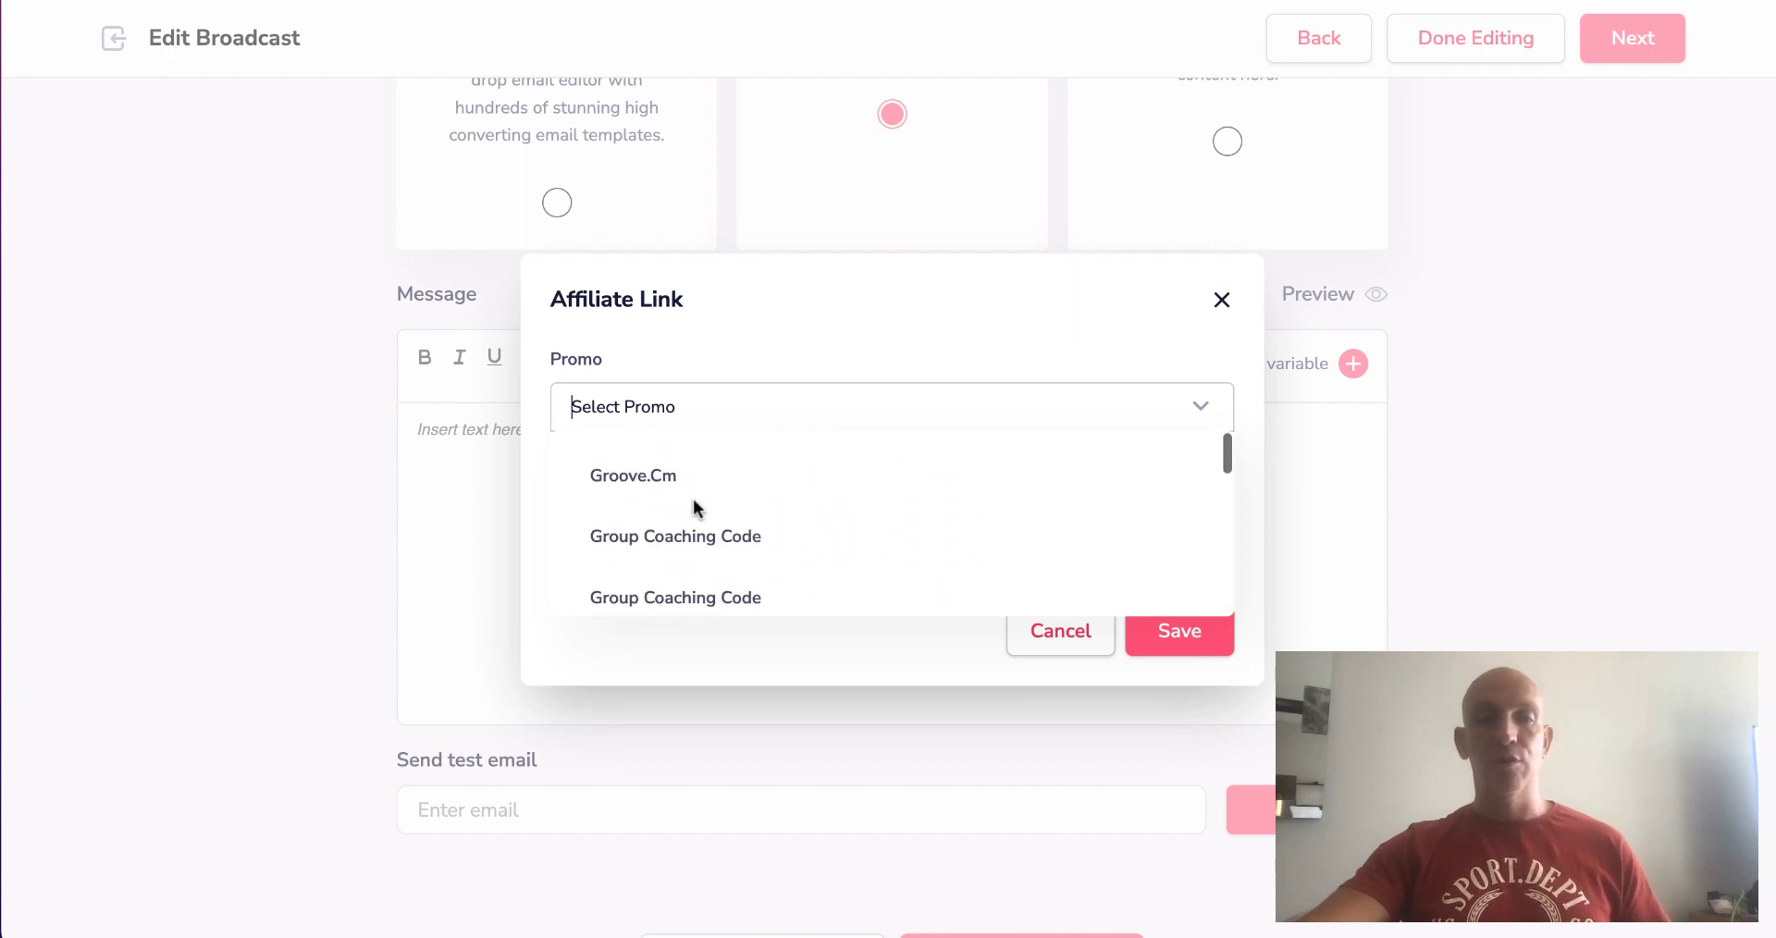
left_click(632, 476)
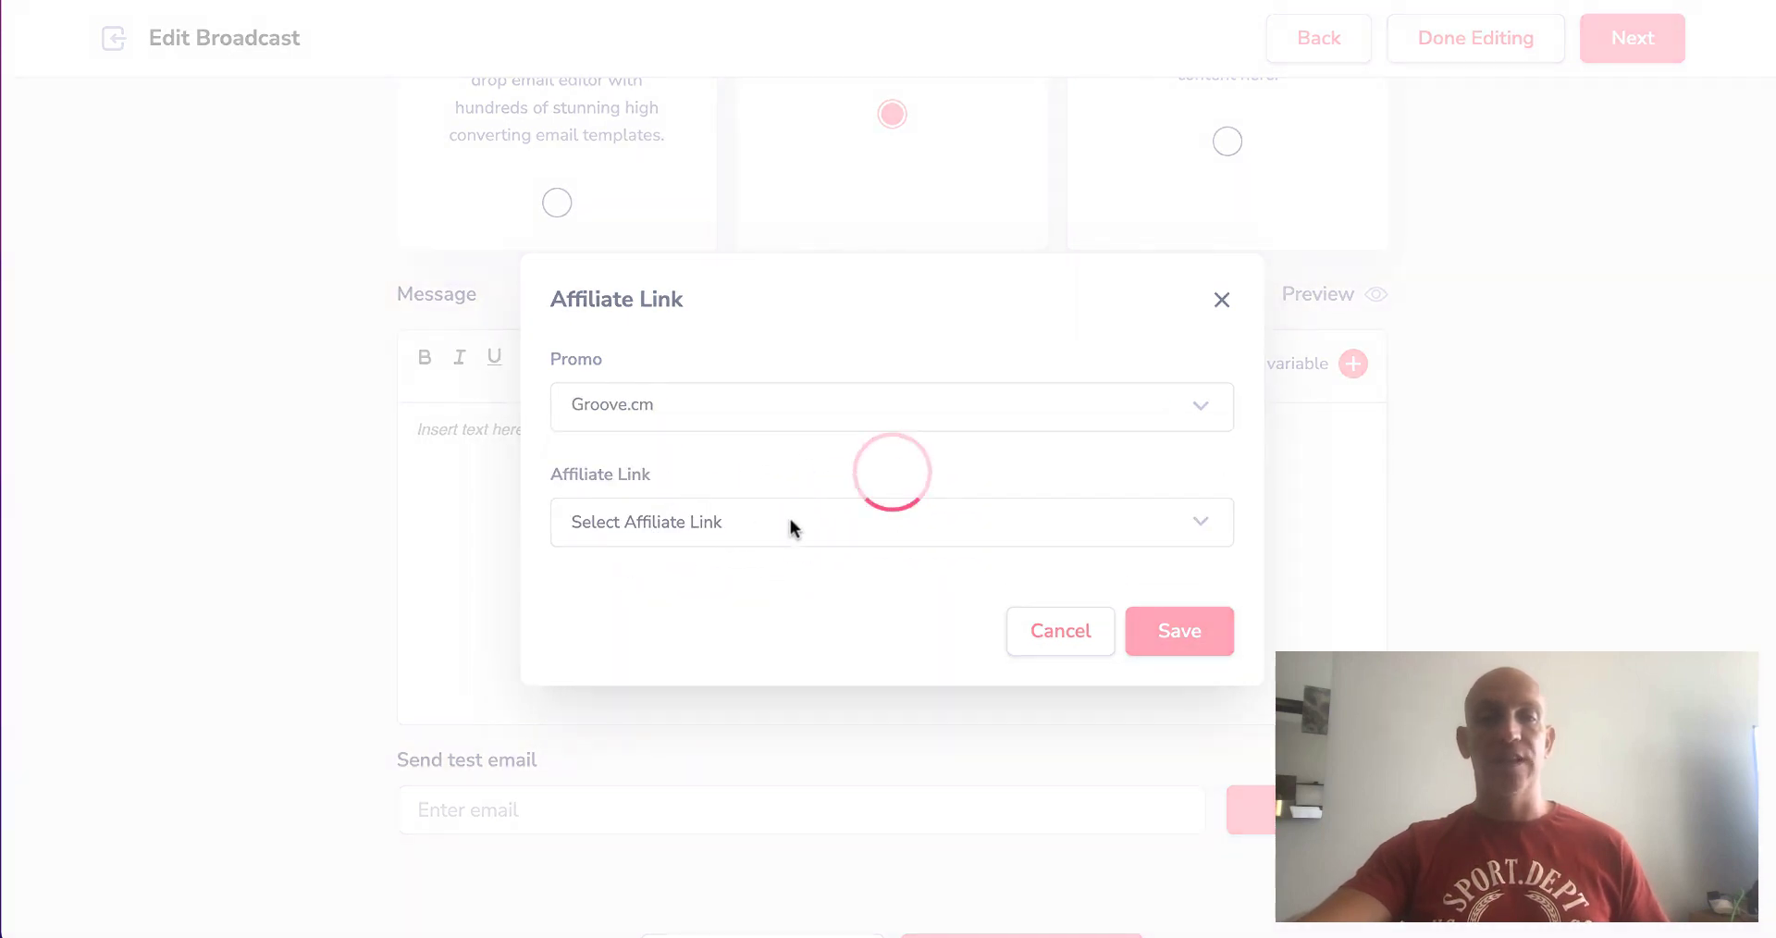
left_click(889, 405)
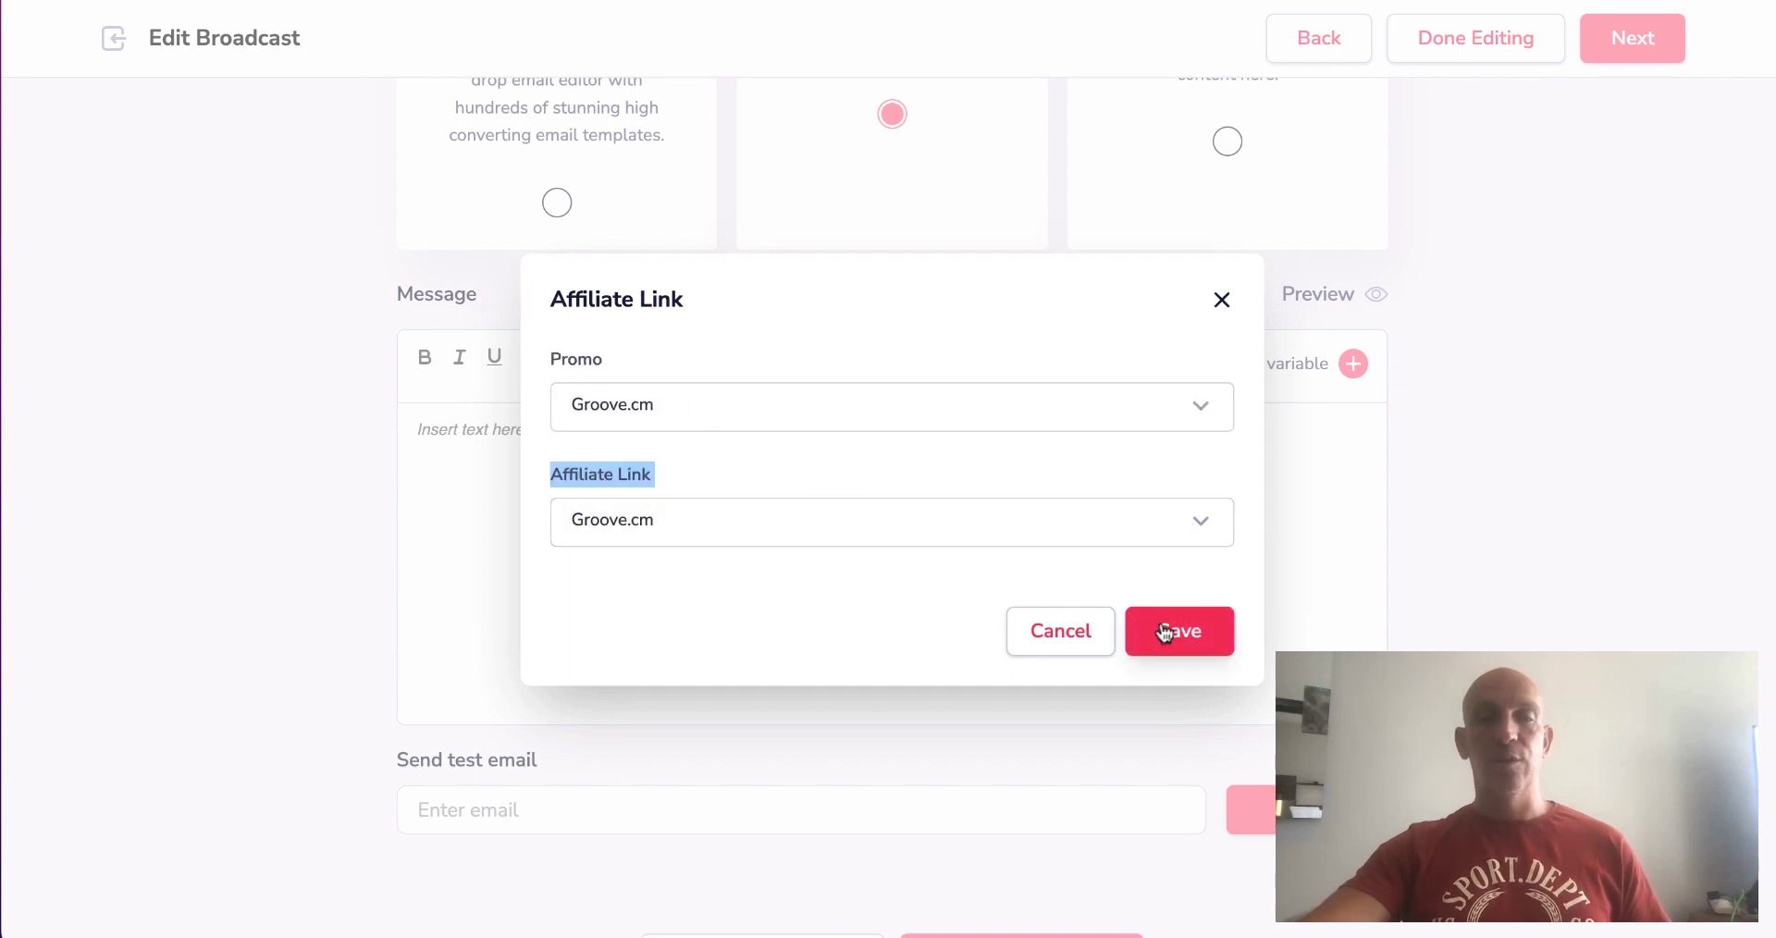
left_click(1179, 631)
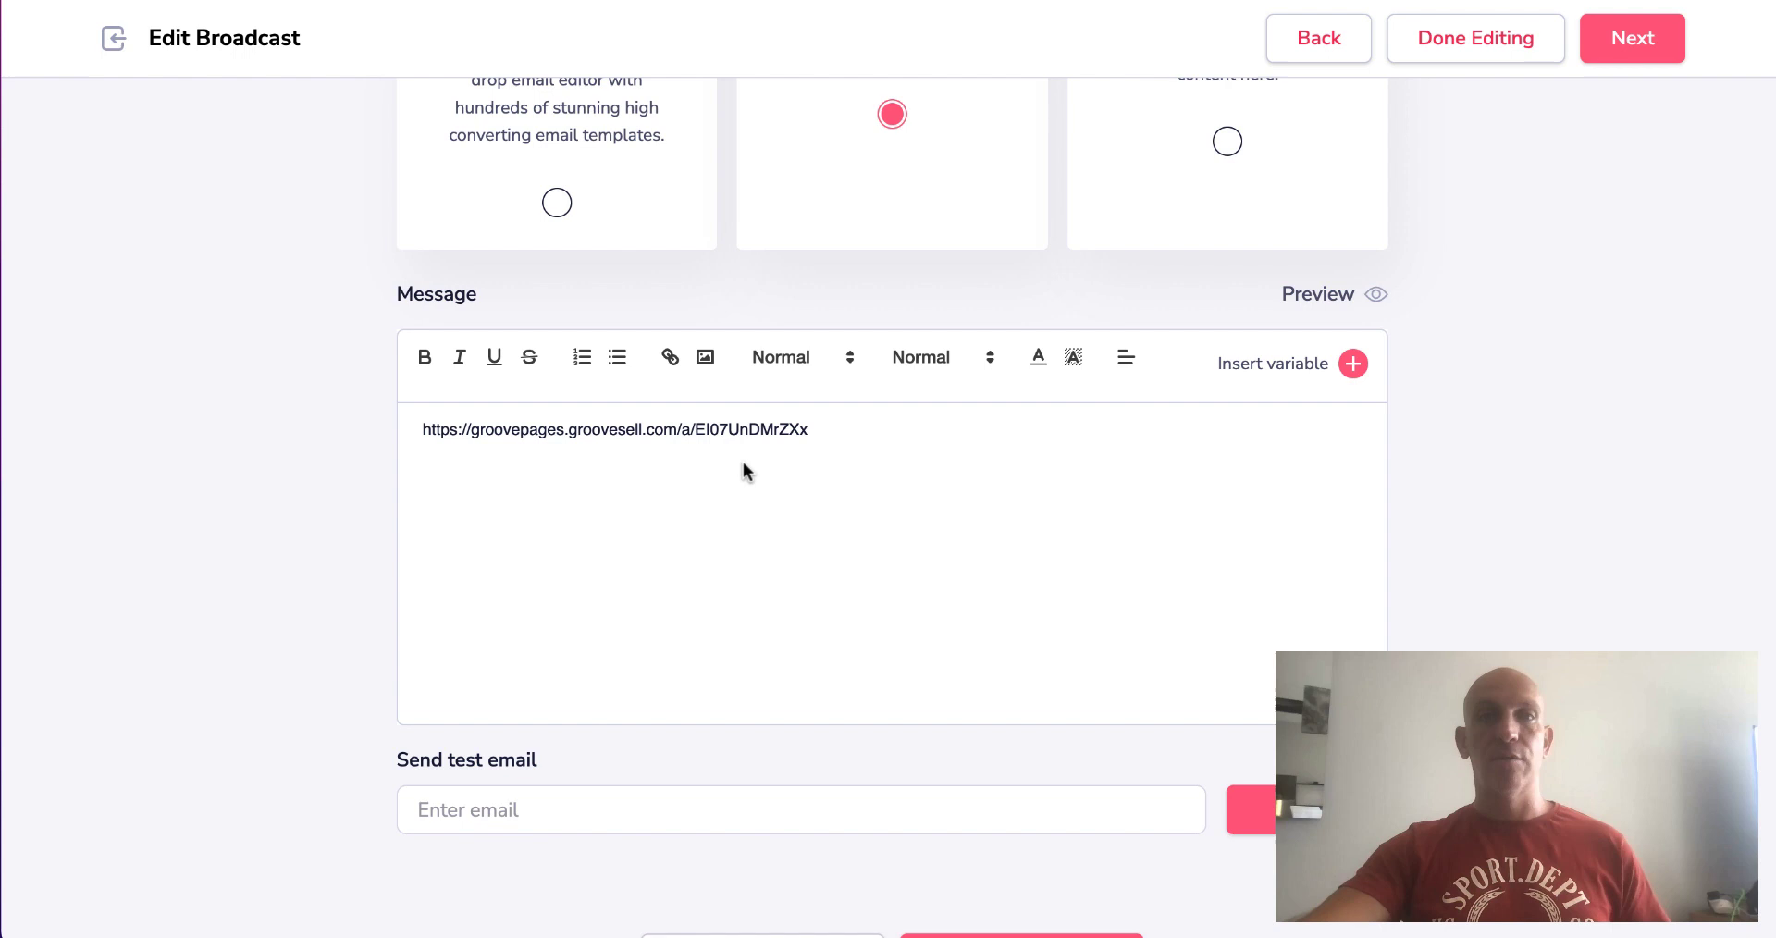